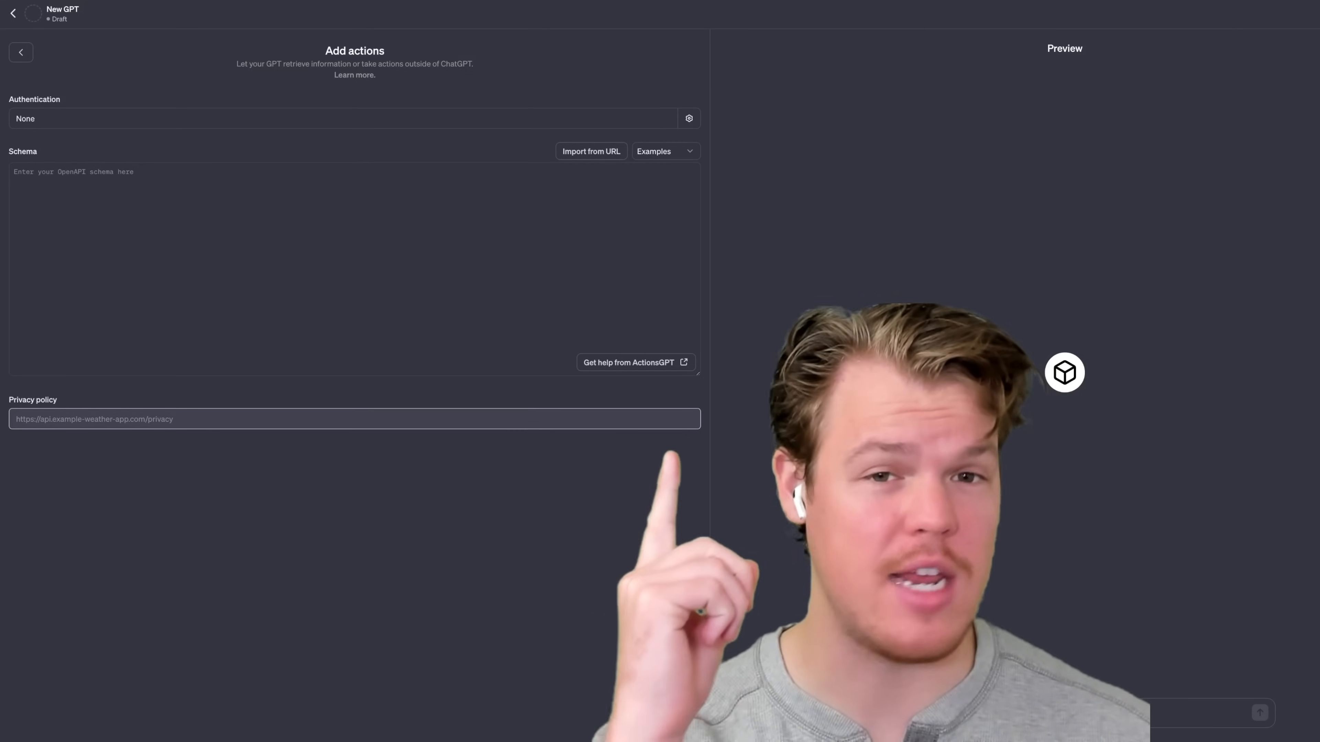
- Launch the ActionsGPT helper from the Add actions page, leaving authentication settings unchanged
left_click(627, 363)
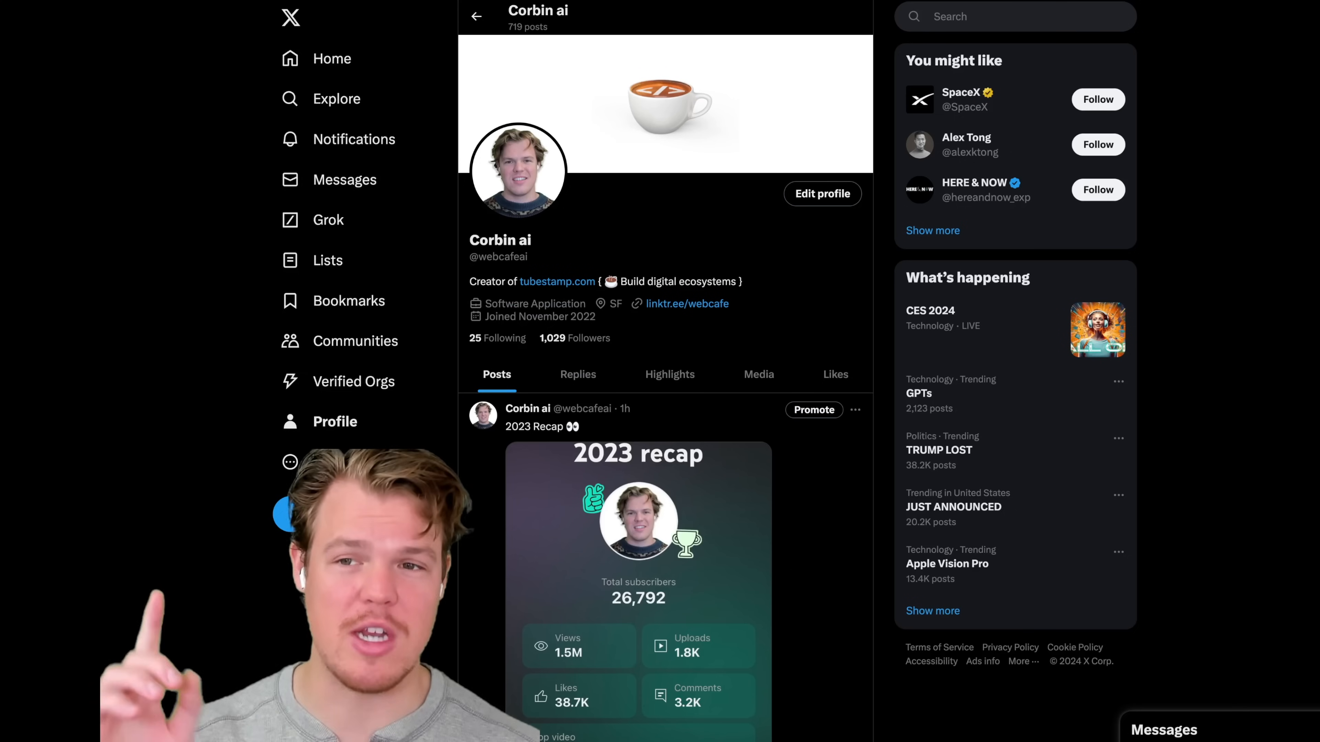
scroll("down", 3)
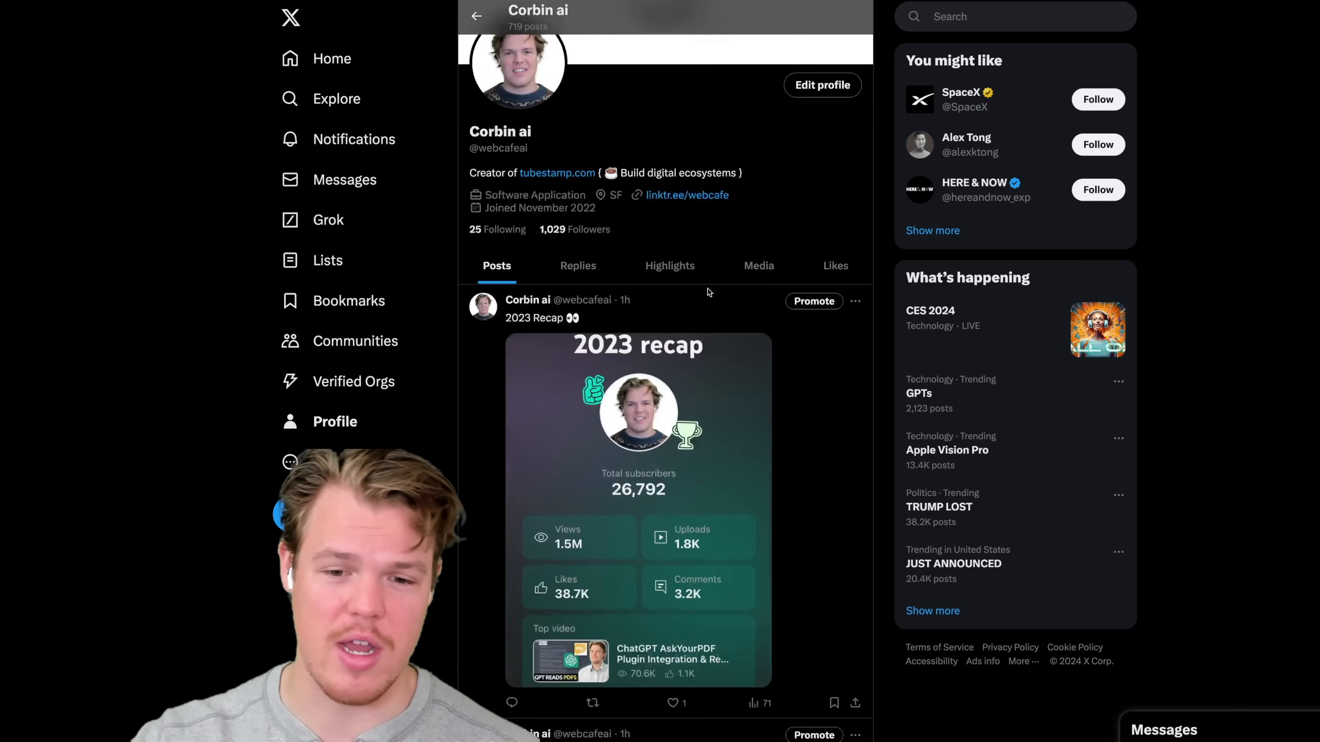
scroll("down", 3)
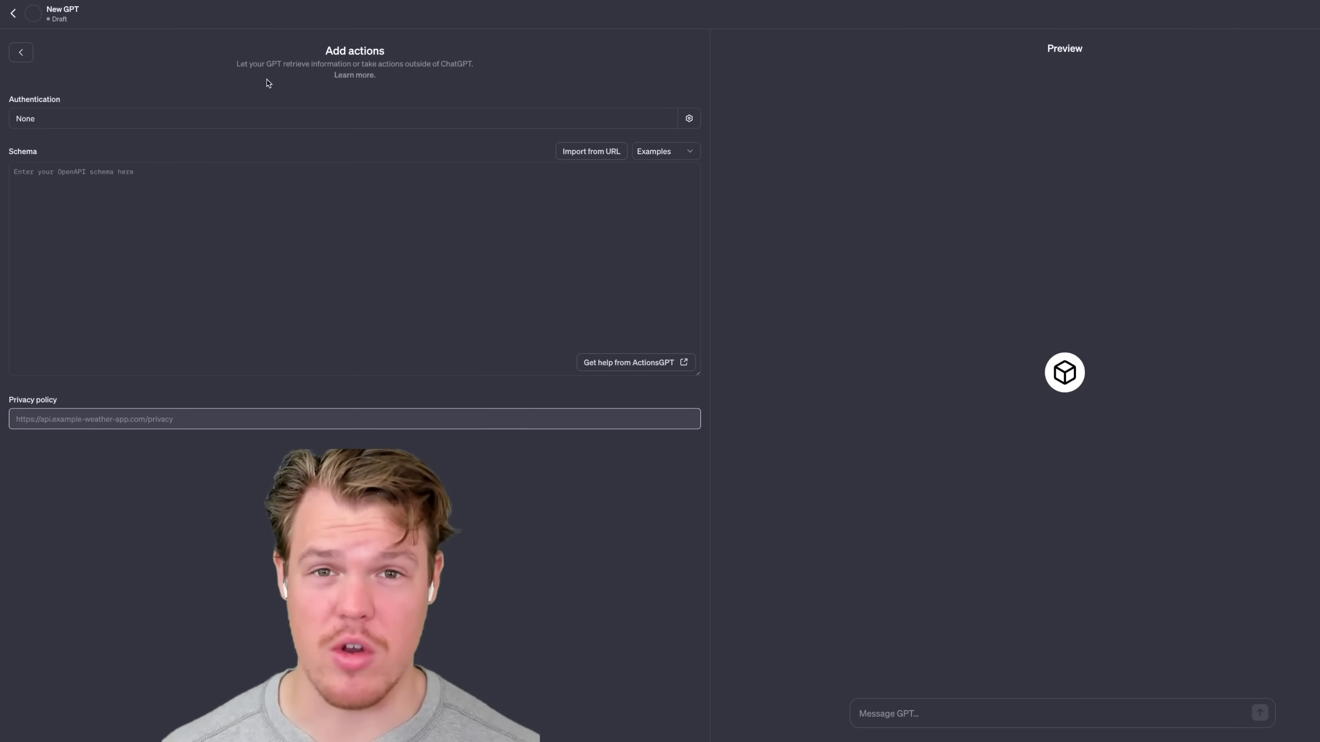
mouse_move(563, 389)
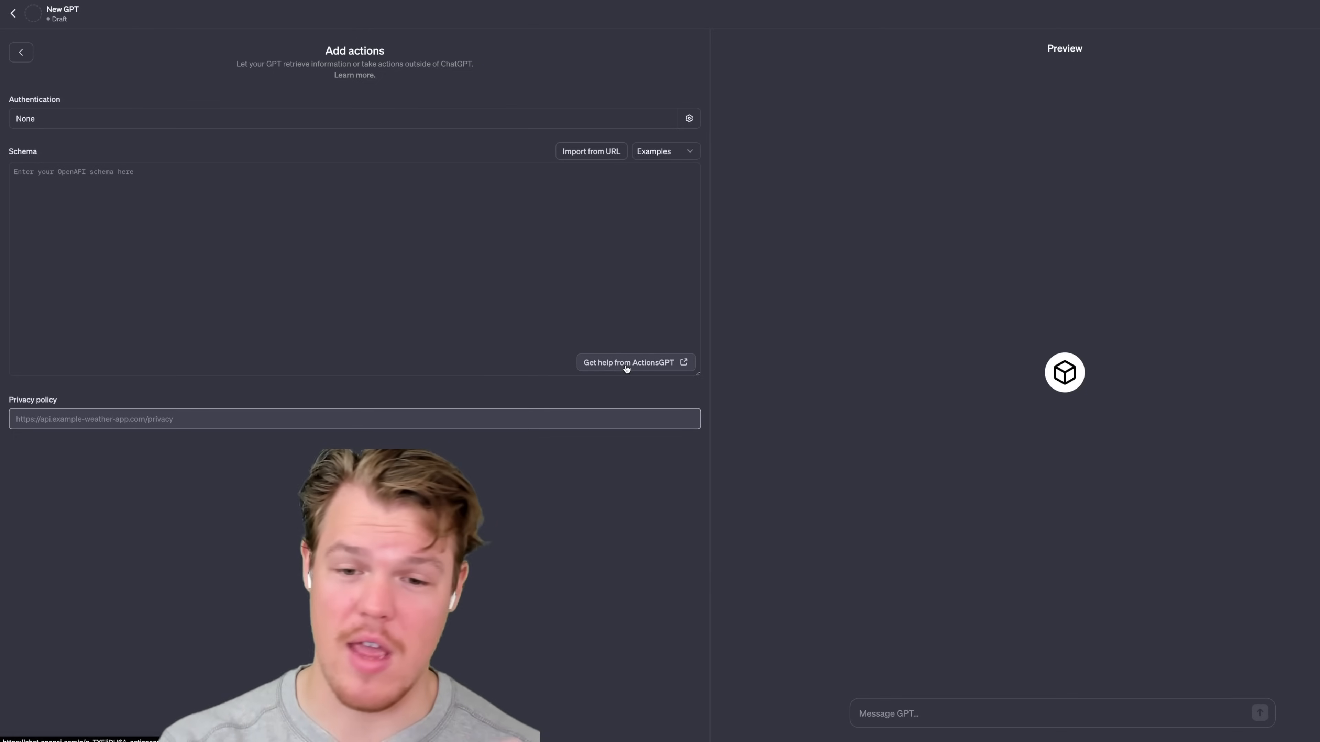
left_click(627, 362)
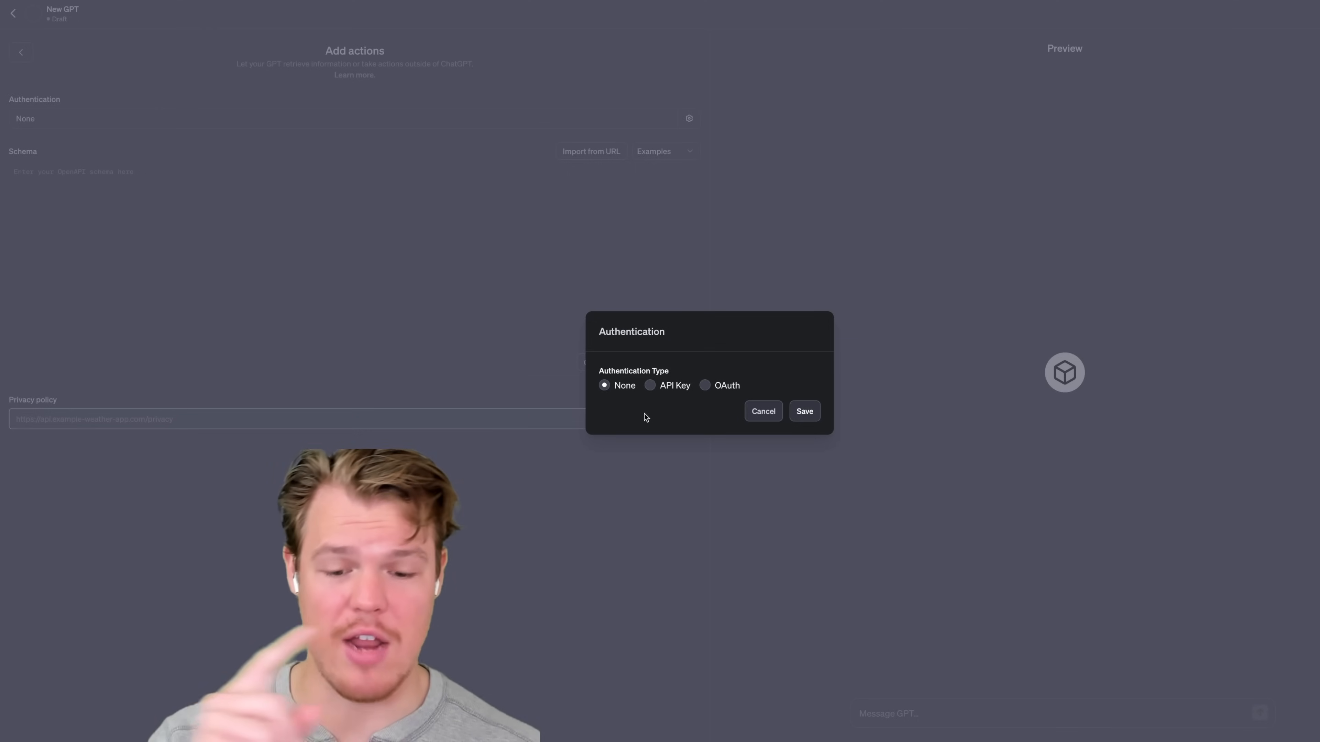
mouse_move(713, 409)
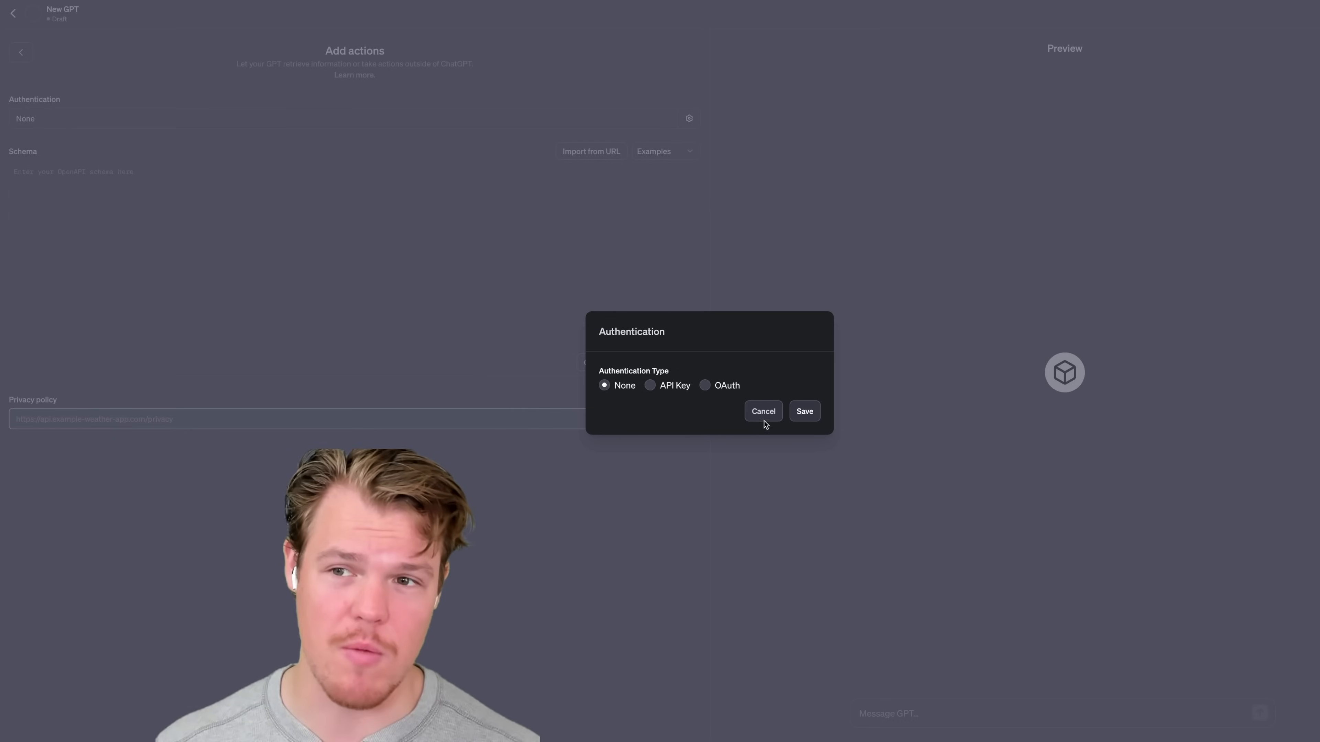
left_click(762, 412)
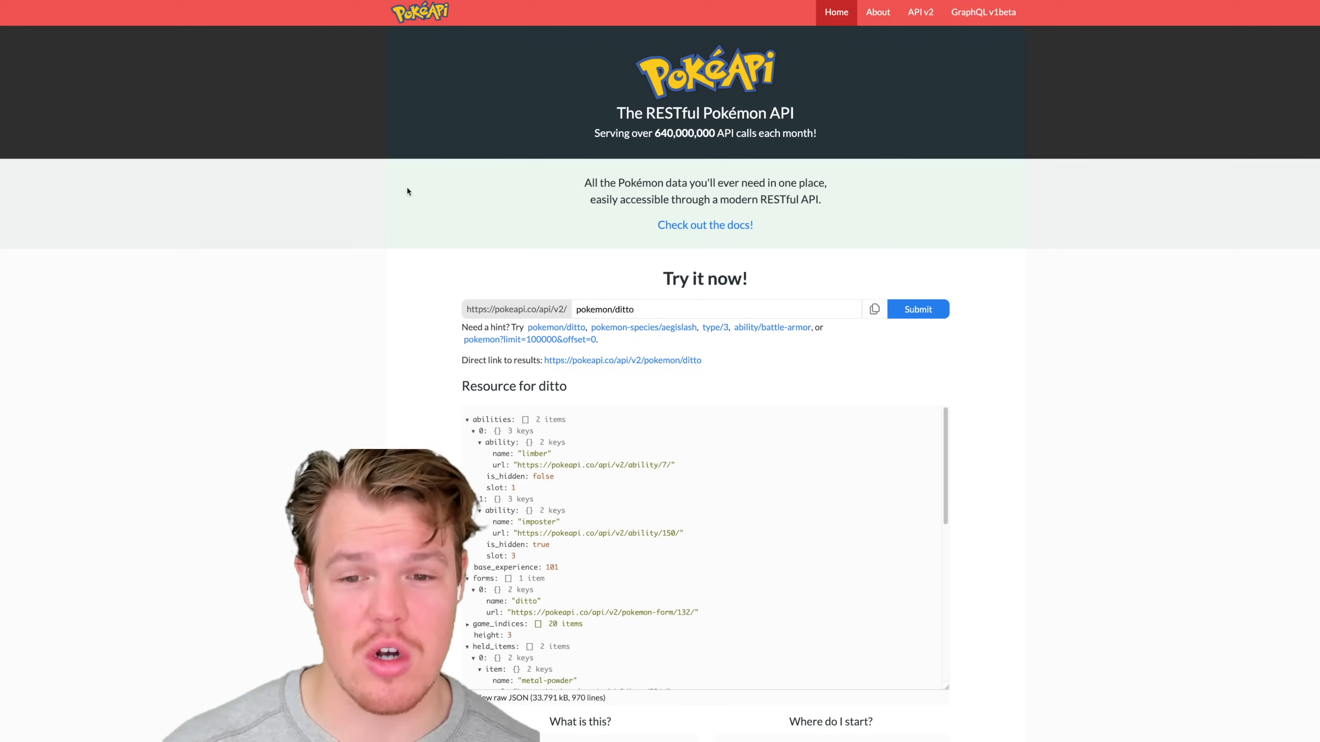
mouse_move(364, 56)
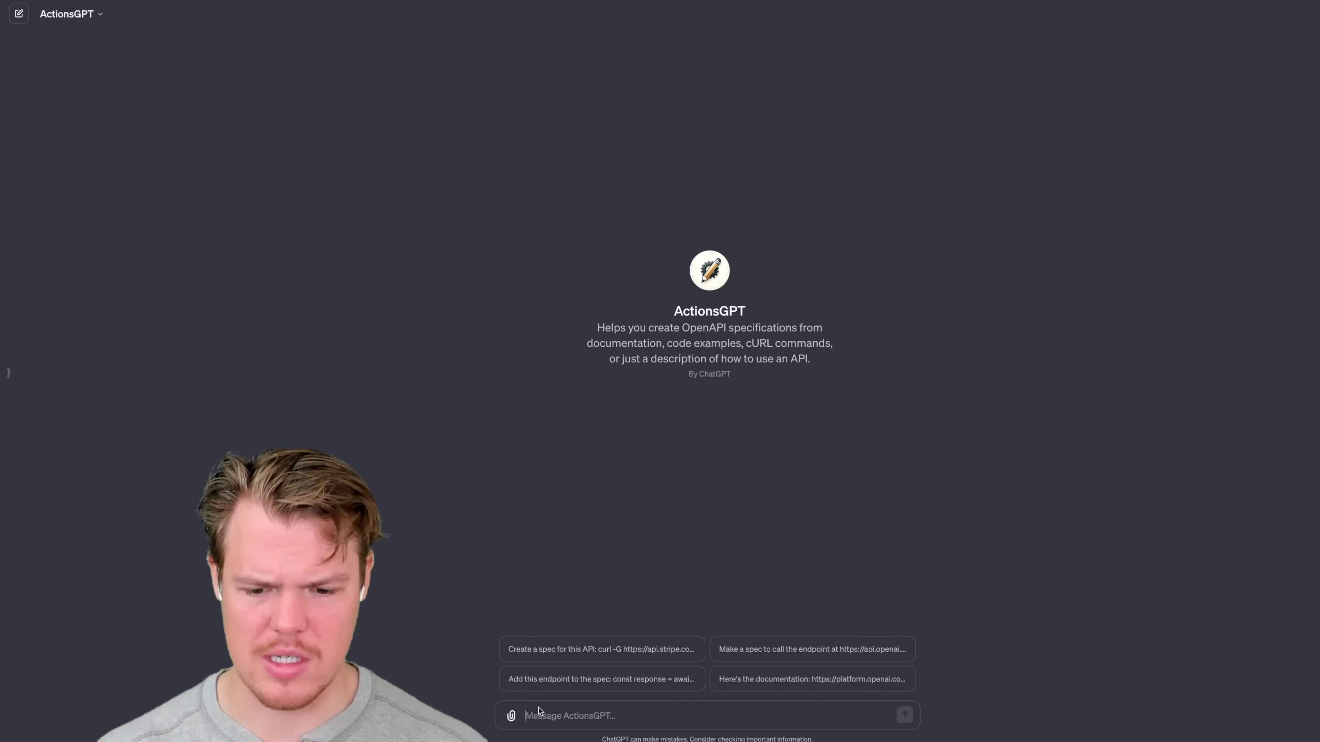
type("Ok can we set up a")
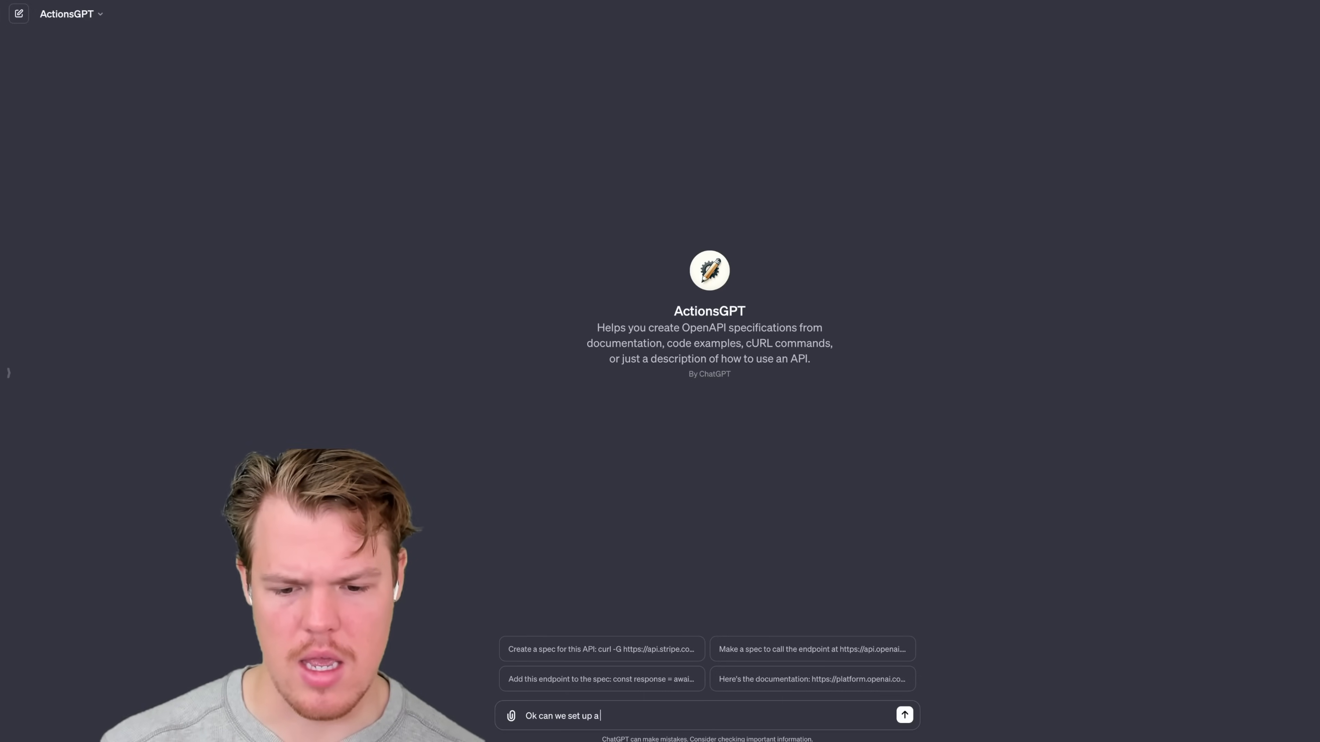
type("custom action using this https://pokeapi.co/")
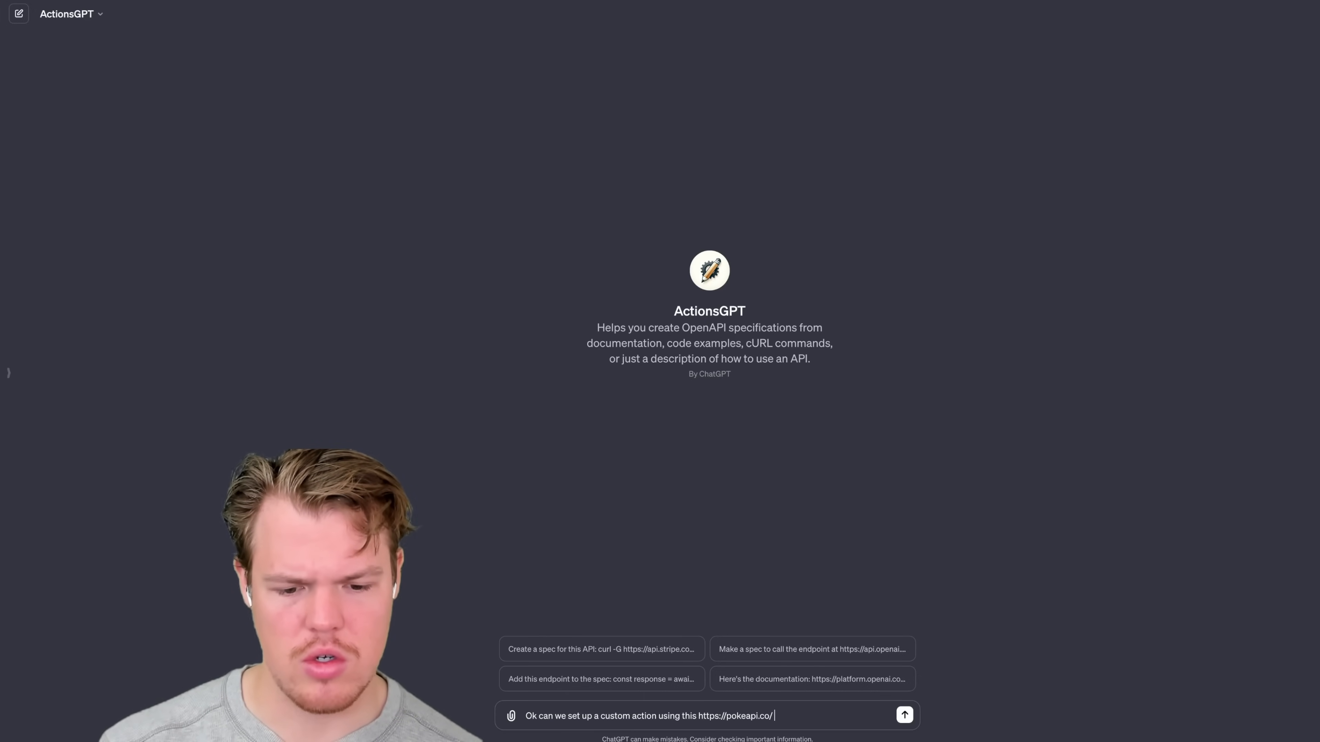
type("to search for a specific poke")
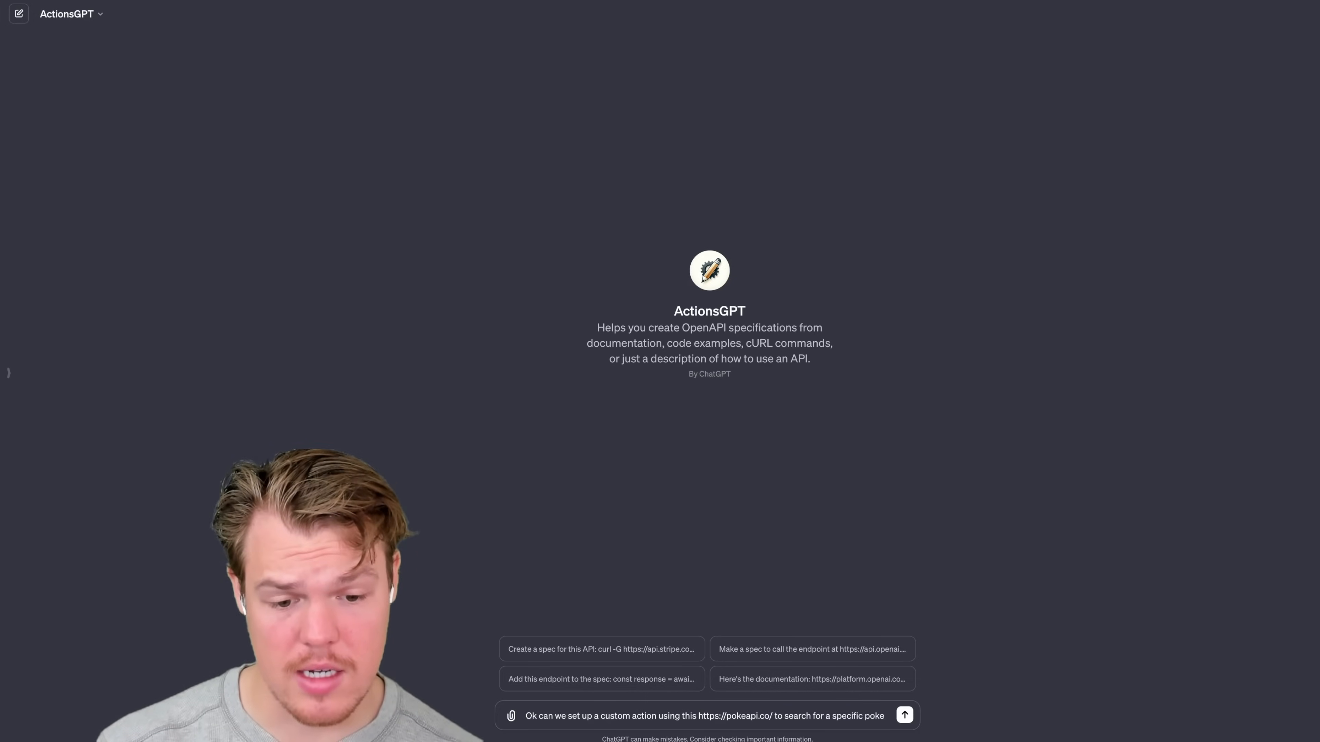
left_click(903, 715)
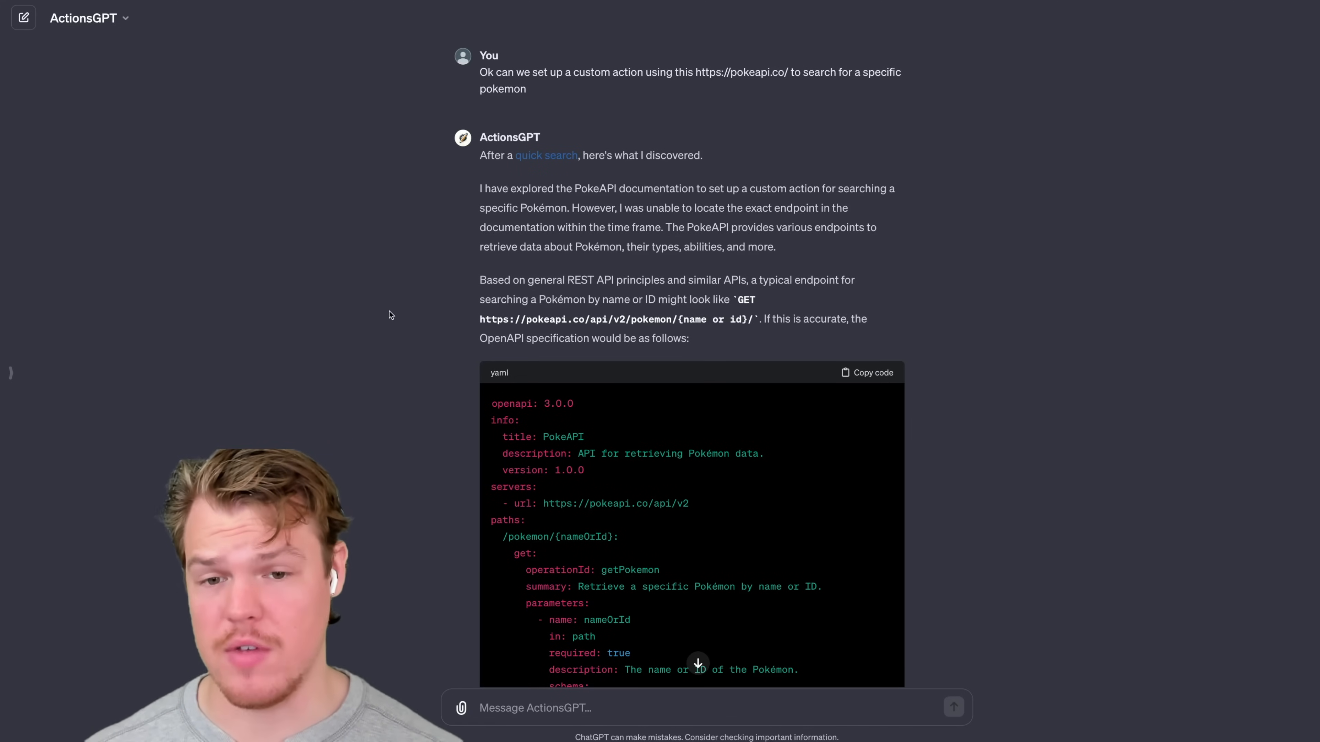
scroll("down", 3)
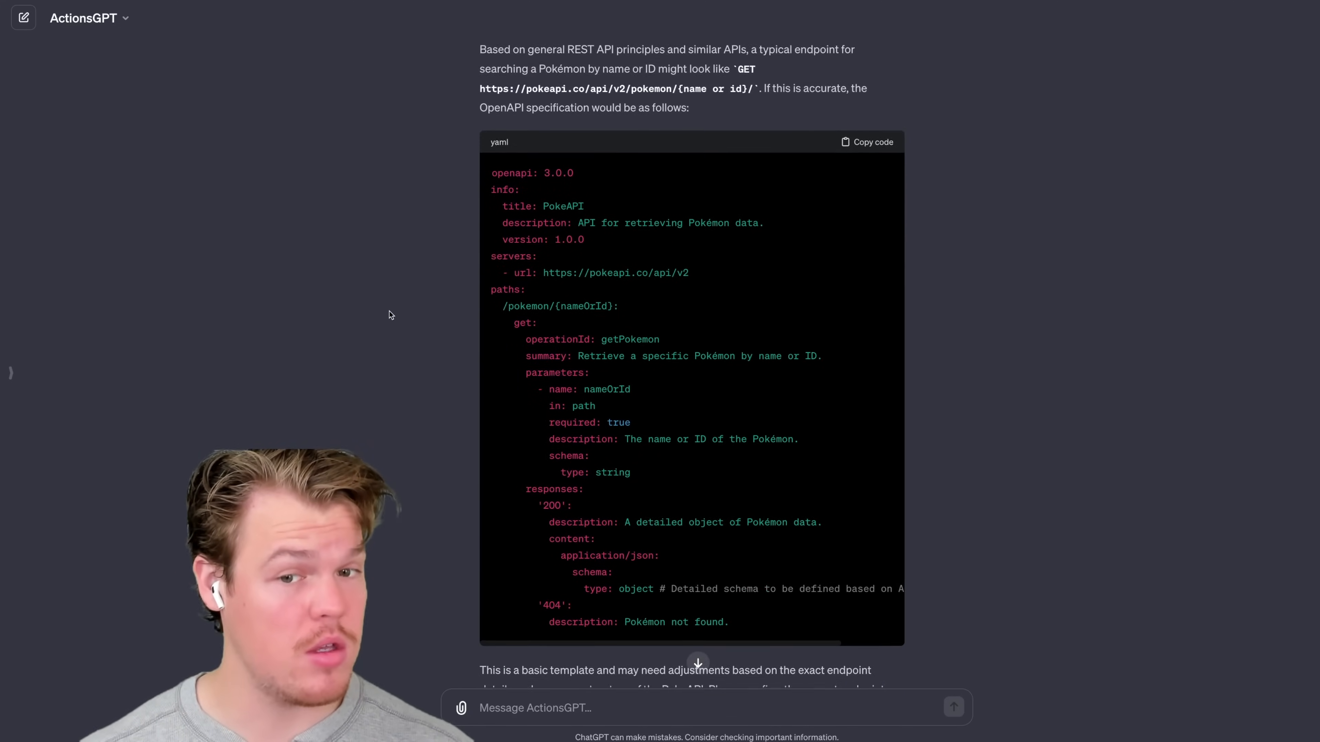
scroll("down", 3)
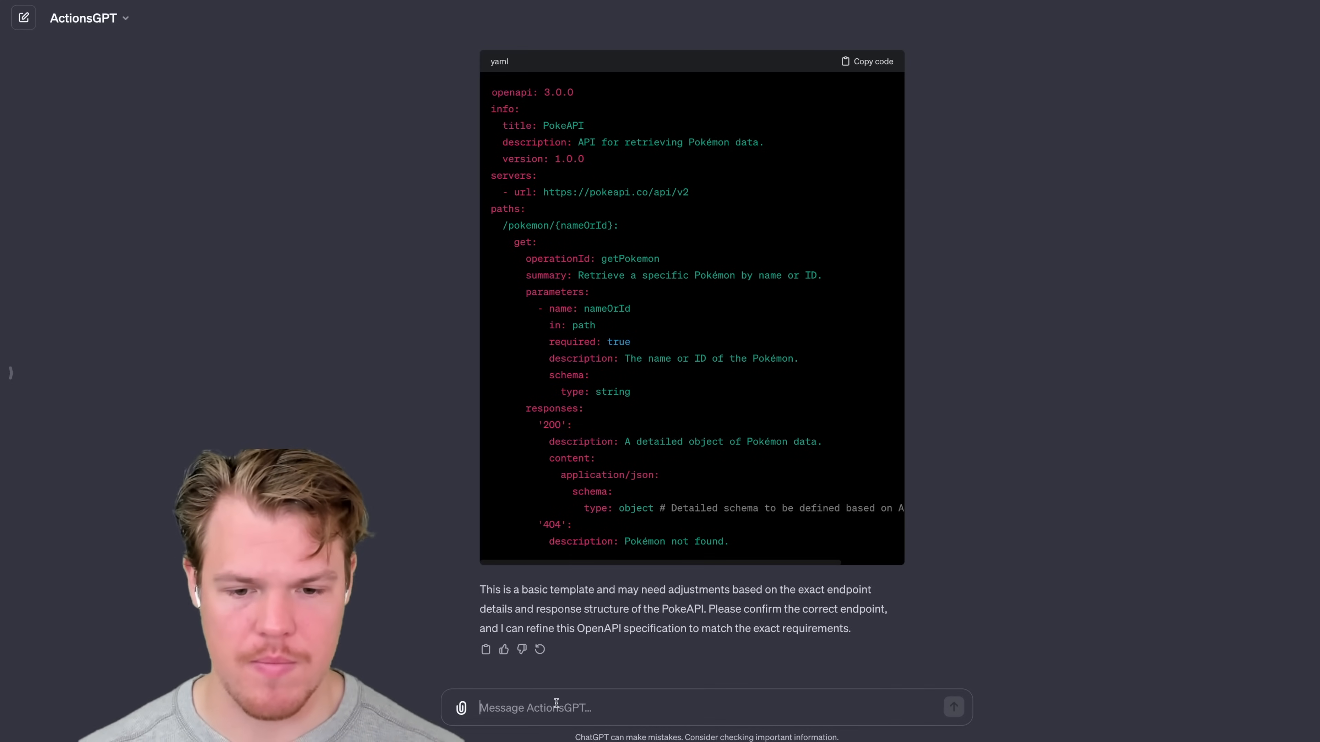
- Report the 'object schema missing properties' error to ActionsGPT for a revised spec
type("Ok I pasted it into my GPT and got this error:")
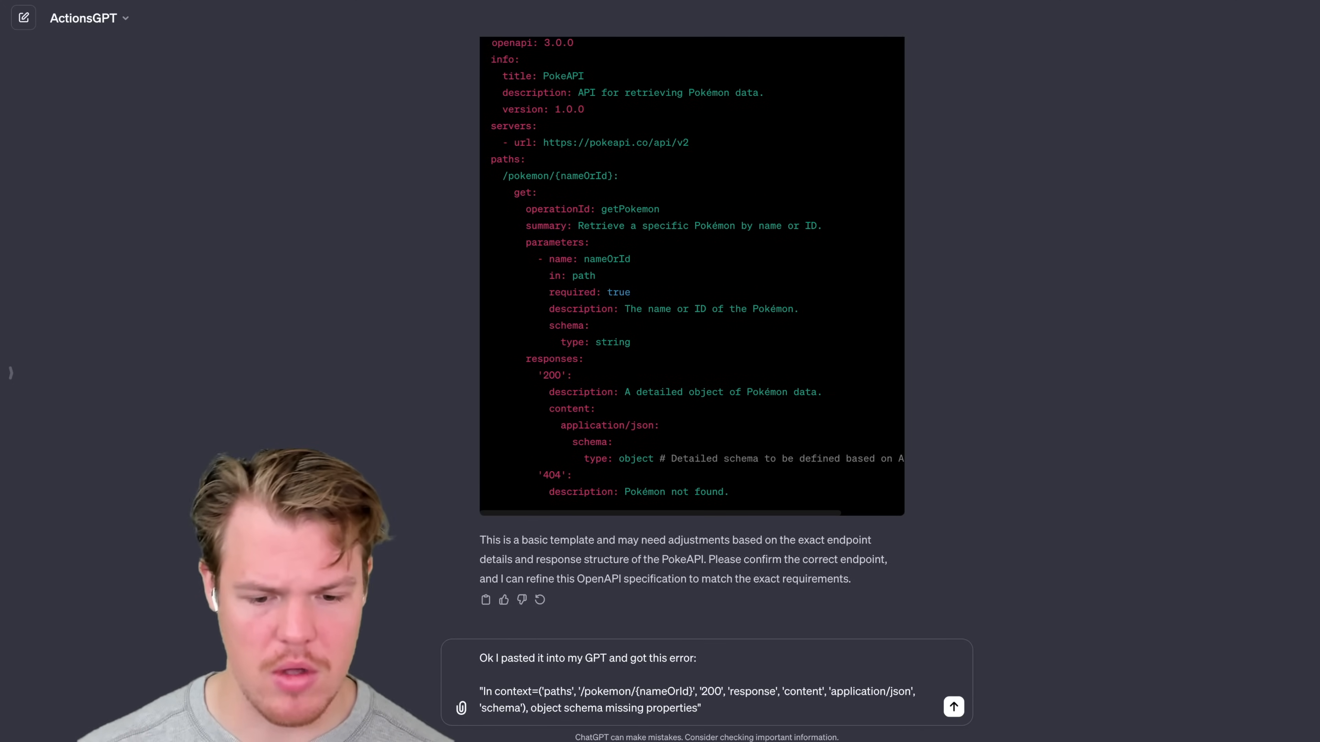
left_click(953, 707)
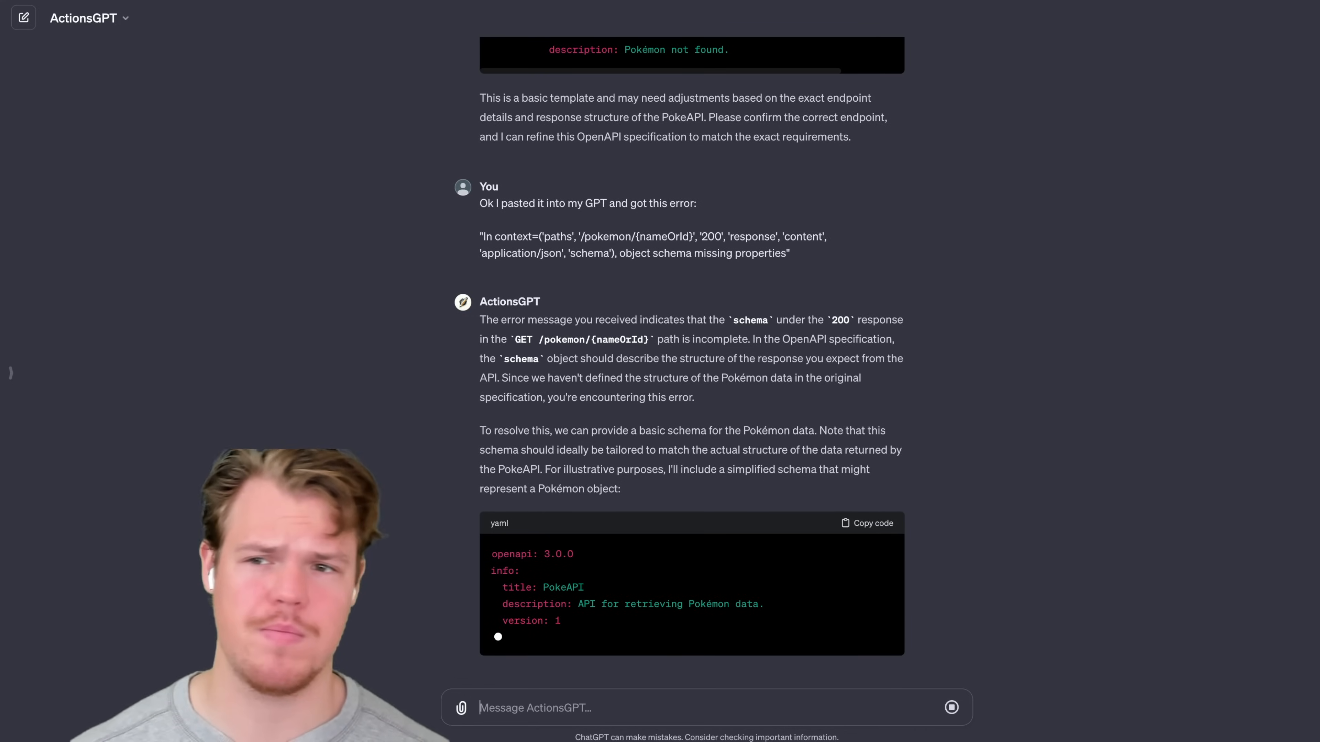
- Review the pasted revised schema showing the getPokemon GET action as available
scroll("down", 3)
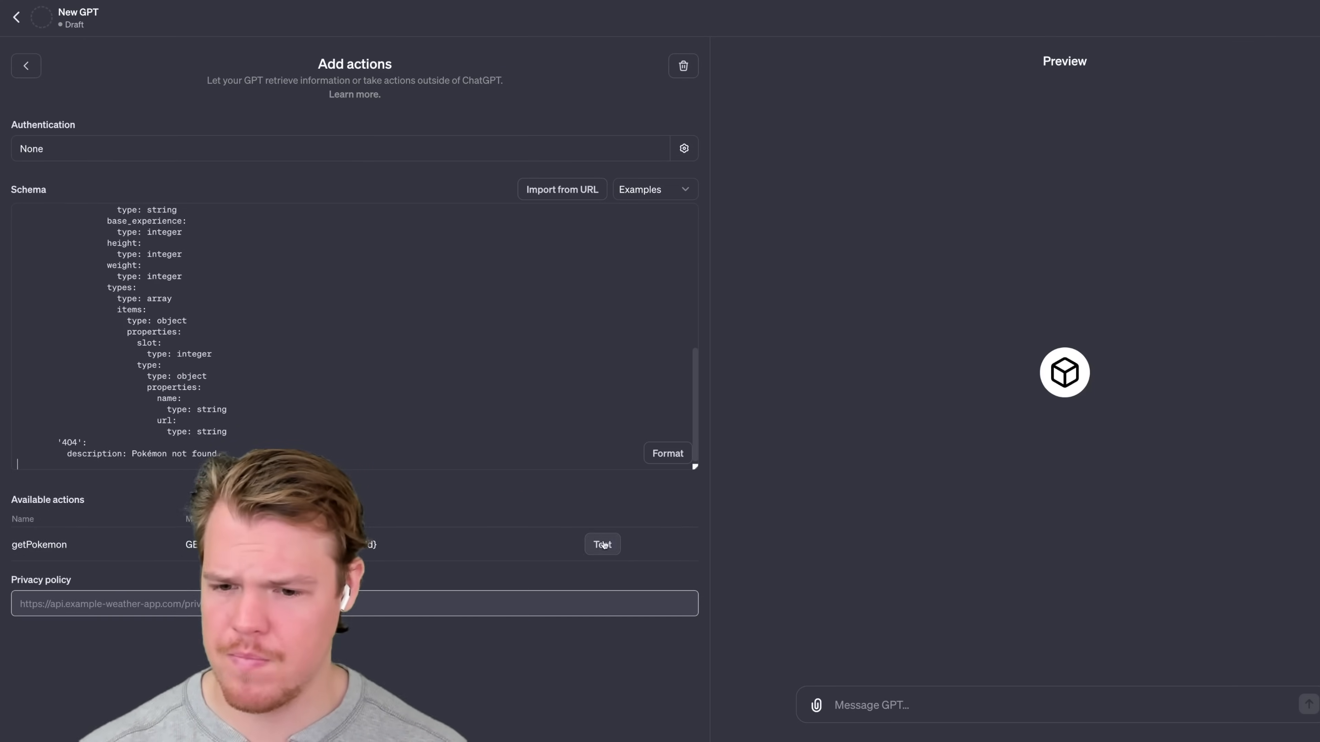
mouse_move(637, 510)
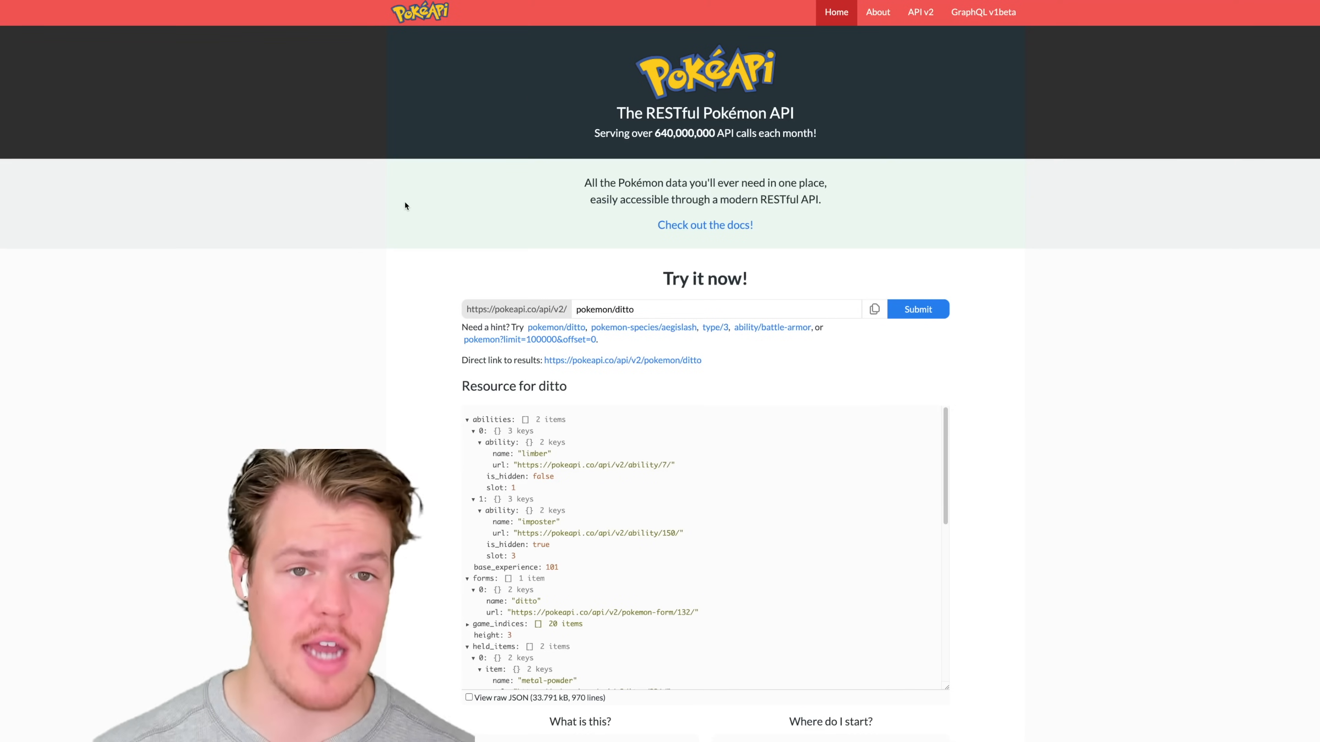
mouse_move(320, 131)
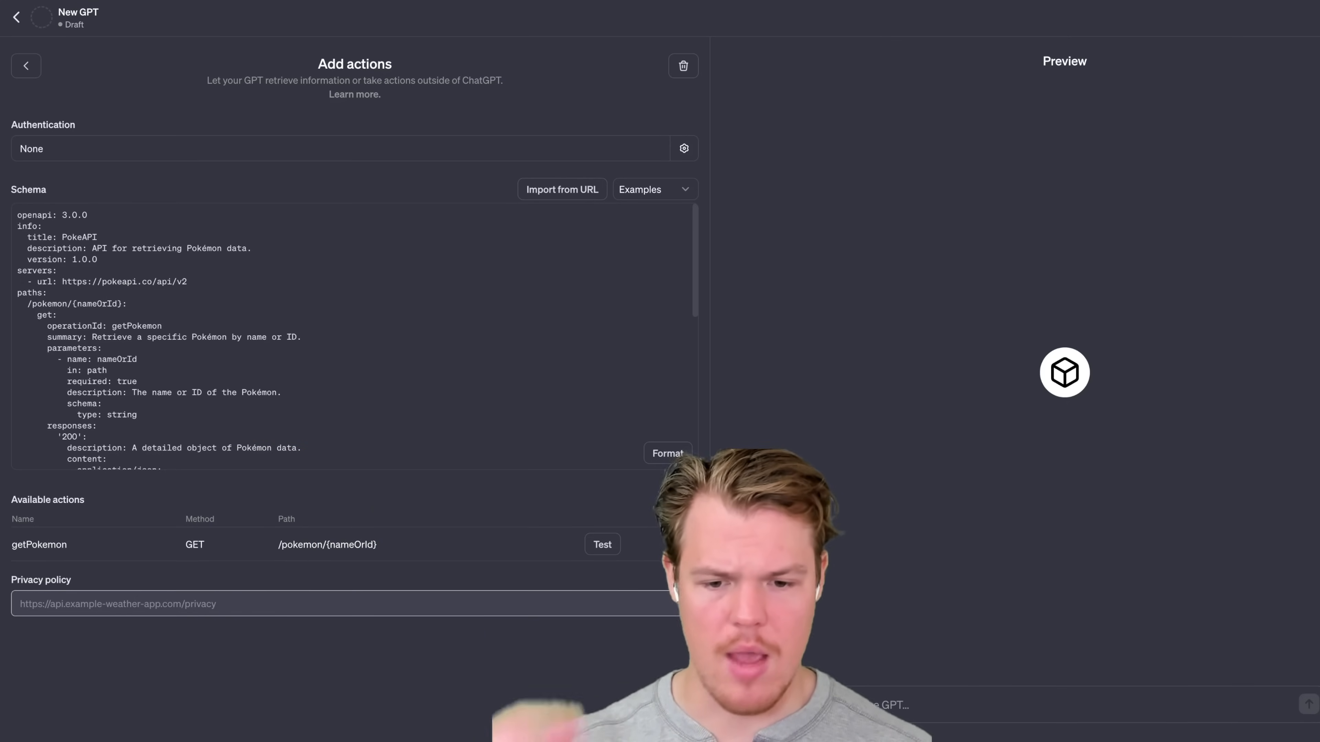
double_click(38, 544)
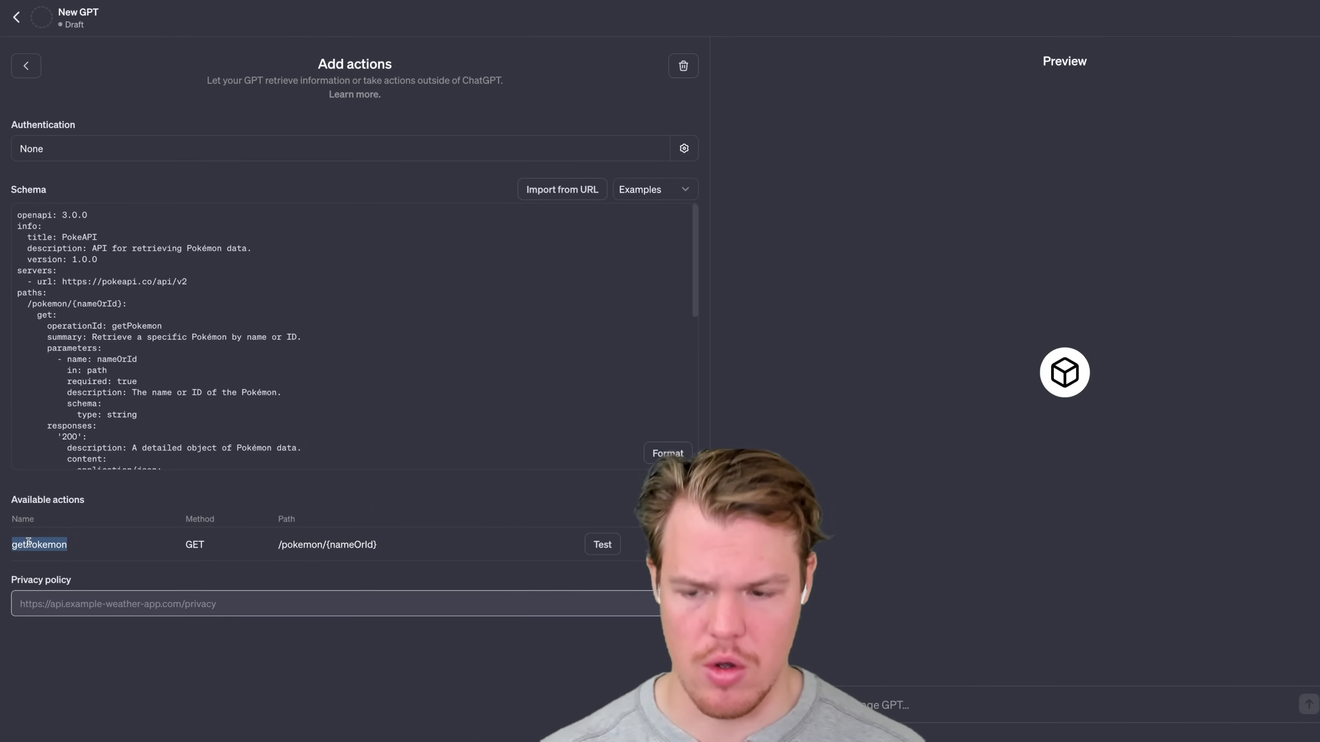
- Tell the GPT Builder the GPT's purpose is finding Pokémon with the getPokemon custom action
left_click(26, 66)
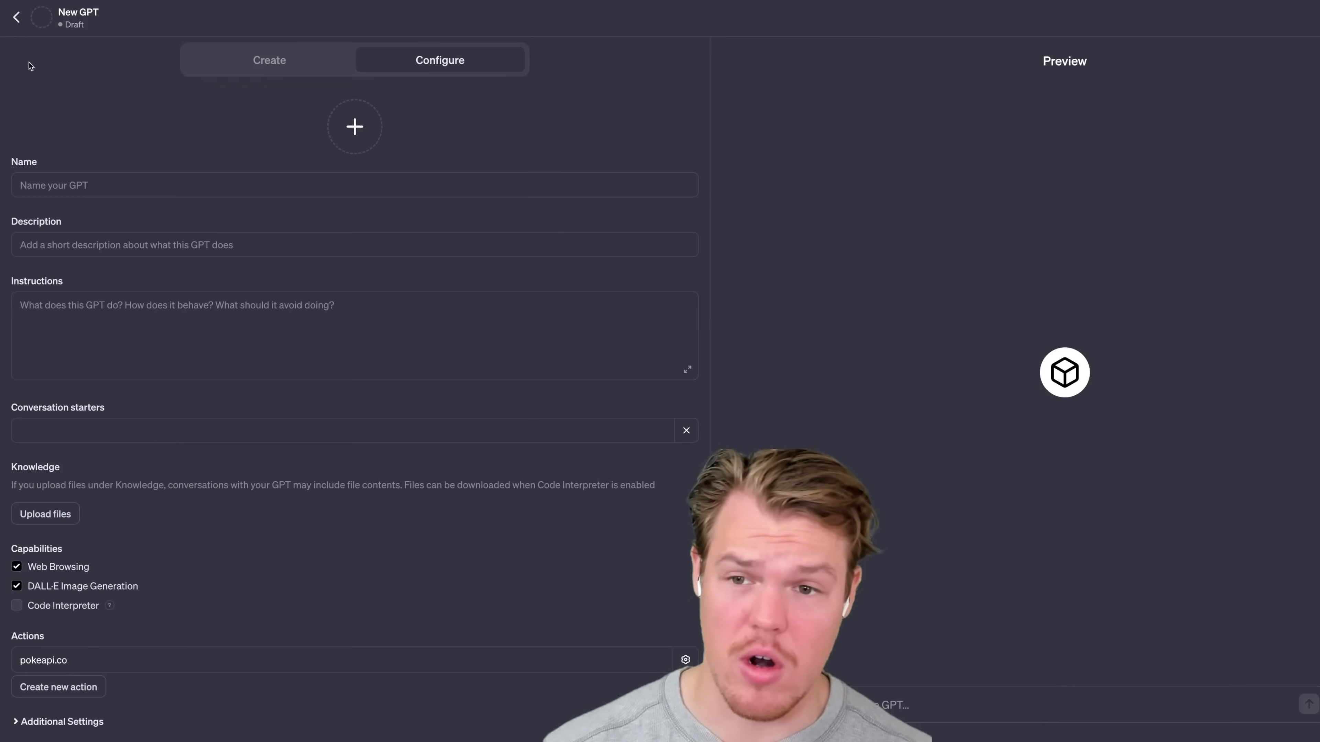
left_click(268, 60)
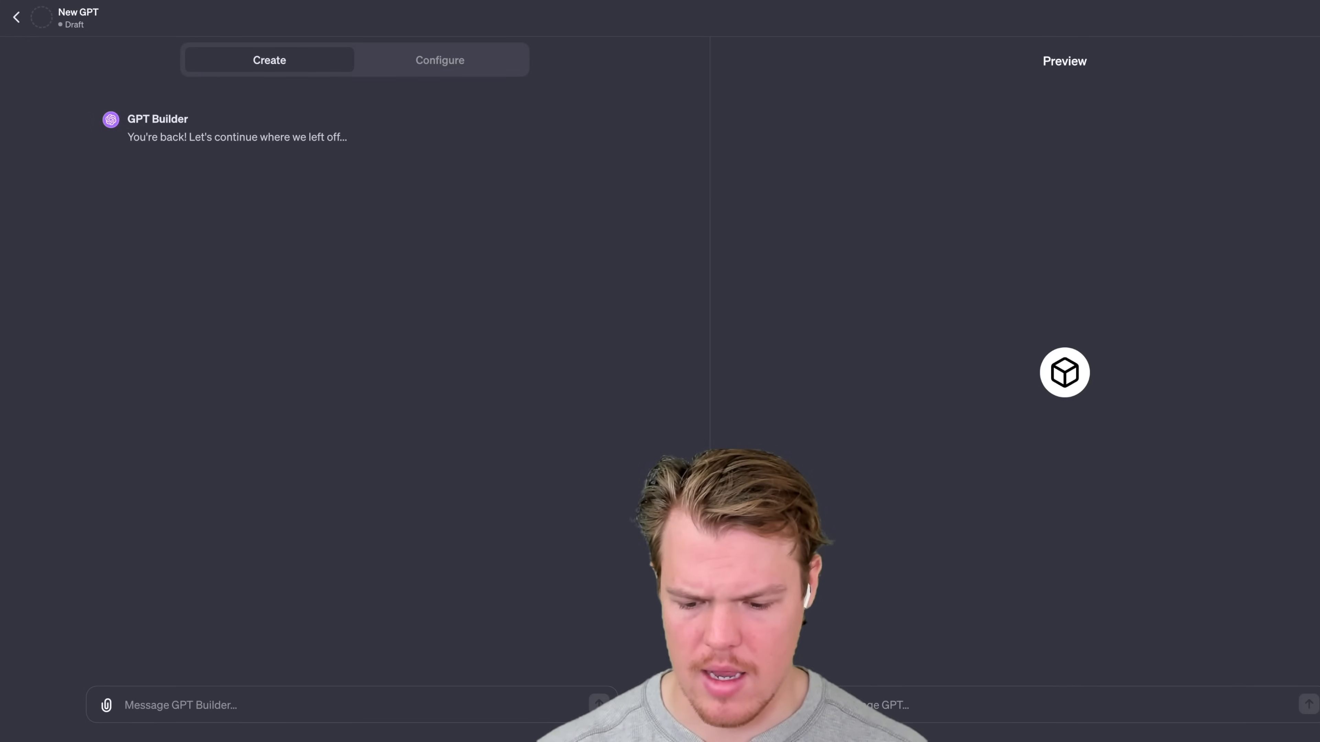
type("O")
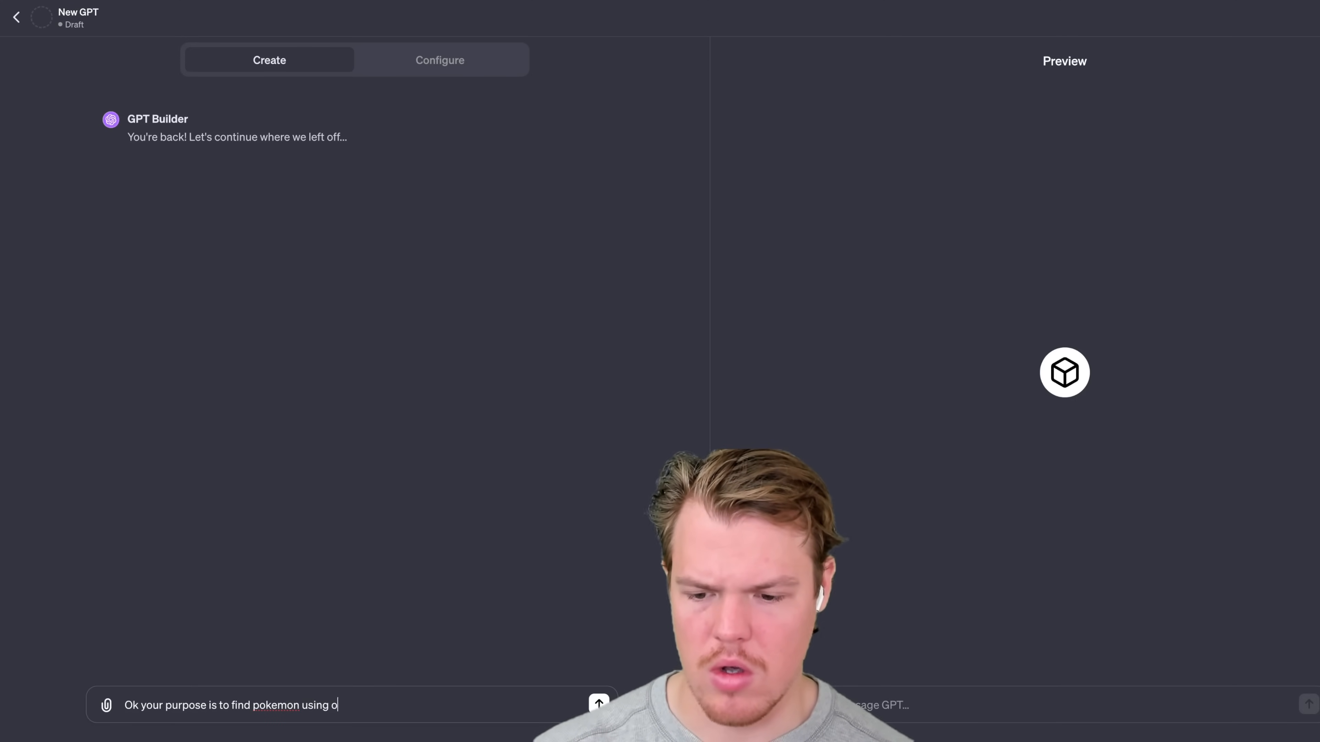
type("ur custom action")
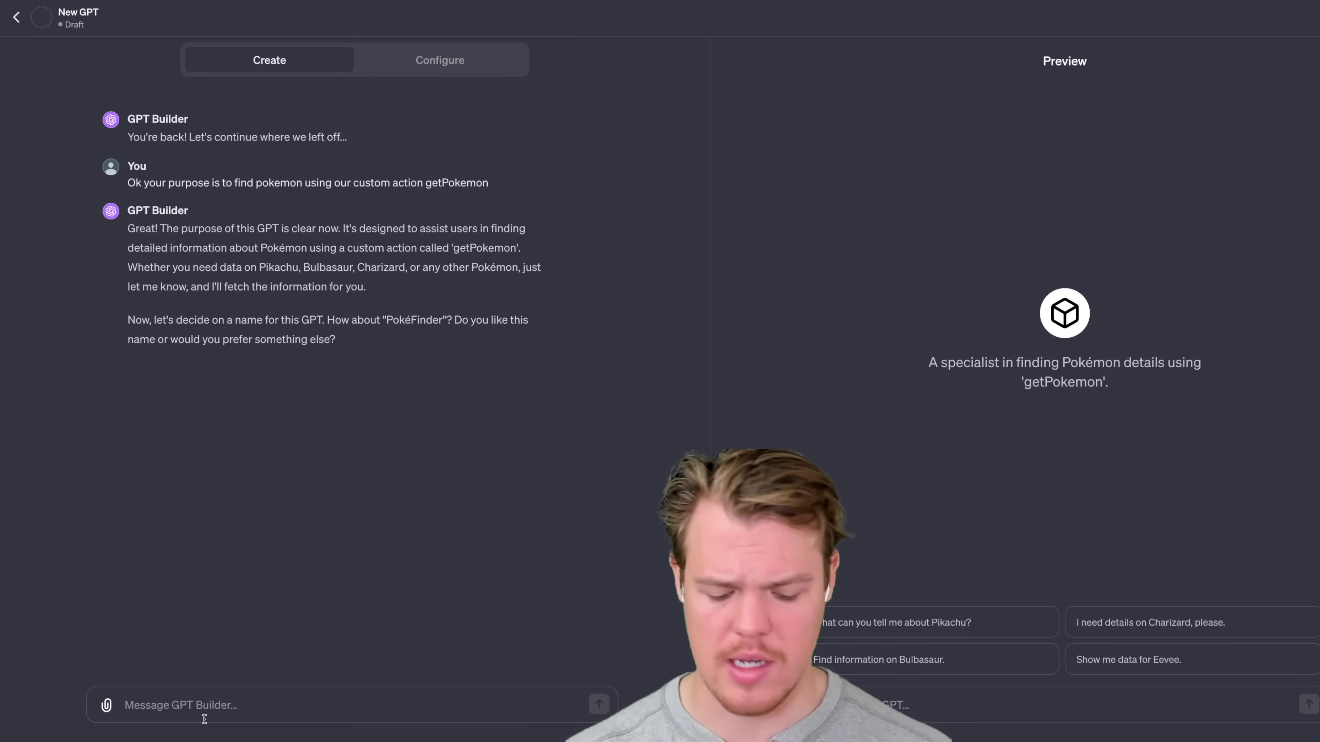
- Ask the GPT Builder for a name and image, accepting the generated Pokémon profile picture
type("Give me a name for this and im")
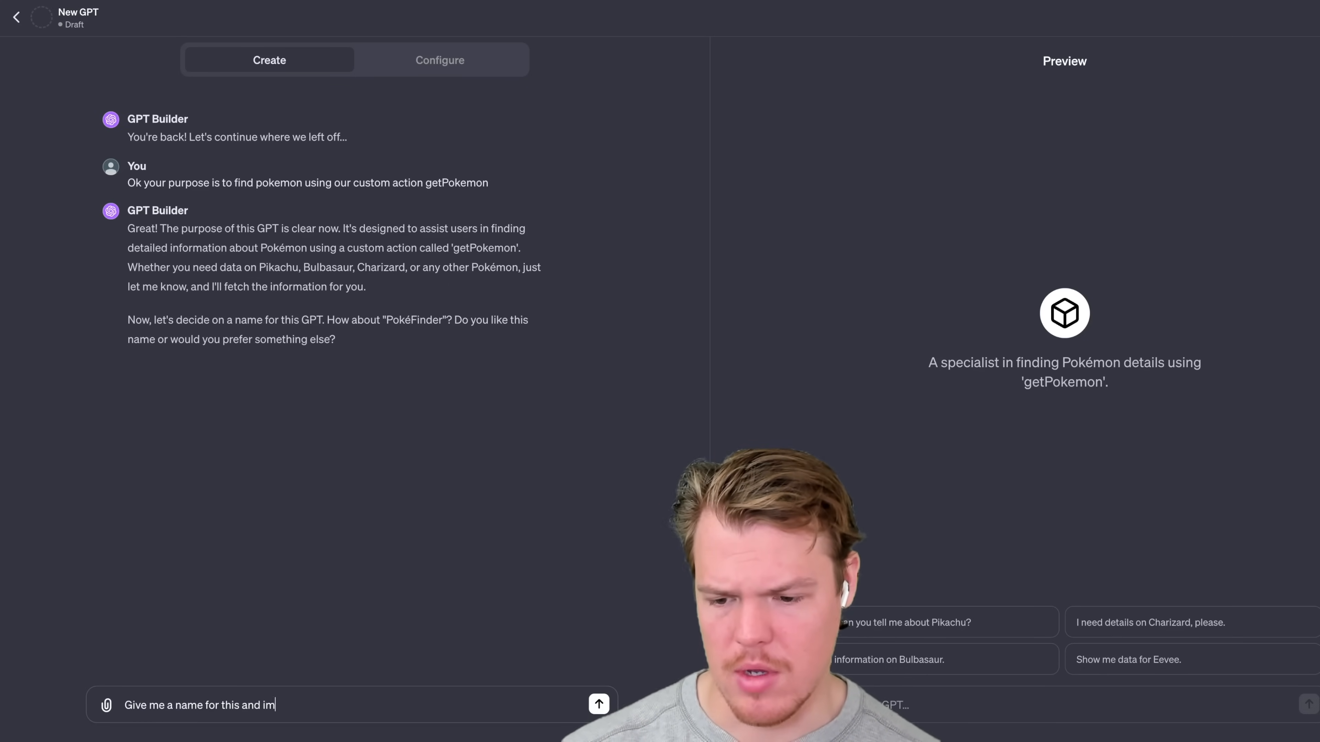
left_click(599, 704)
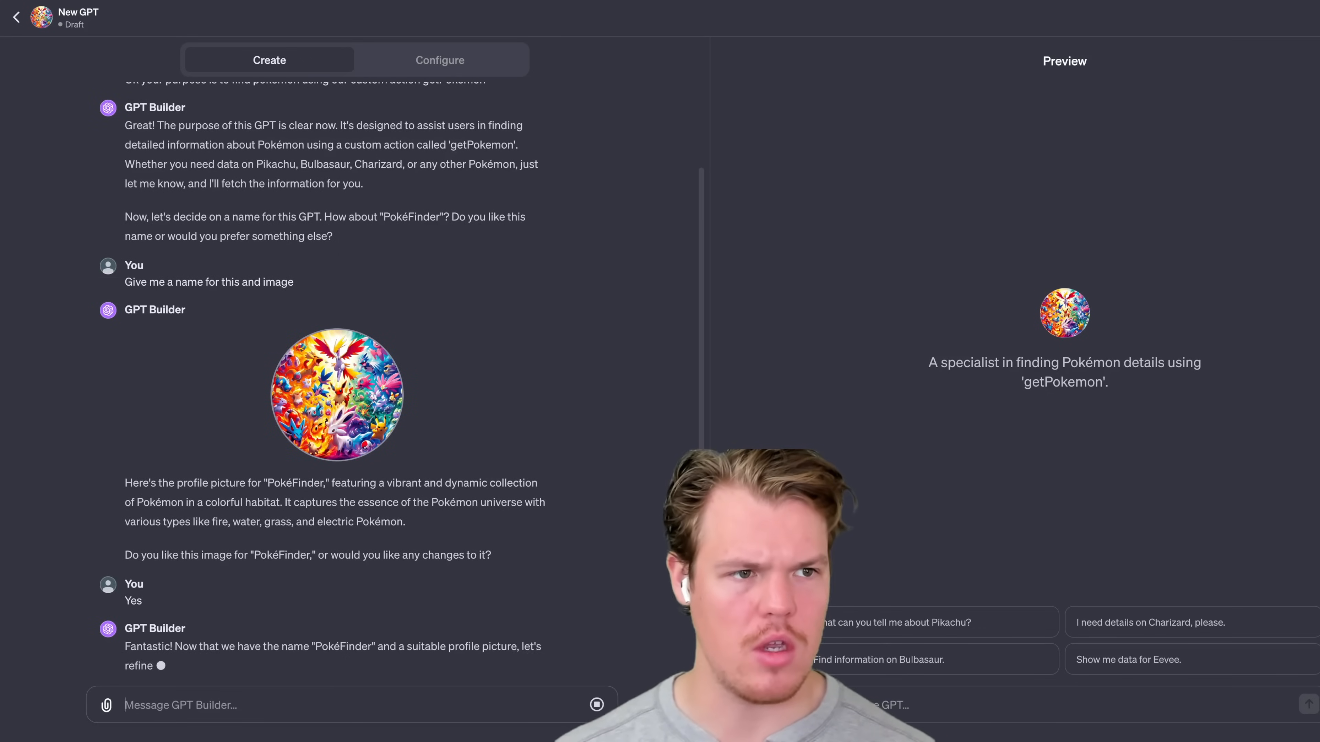
left_click(1291, 16)
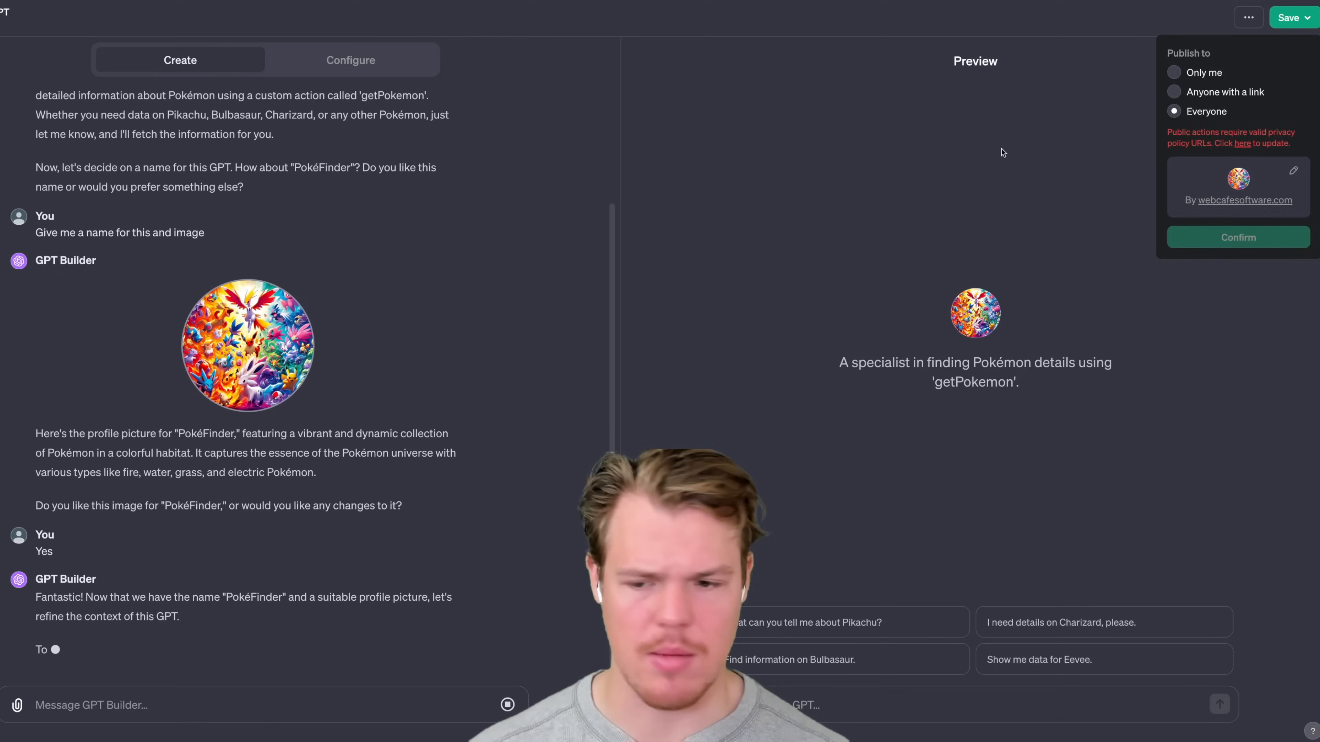
left_click(1292, 17)
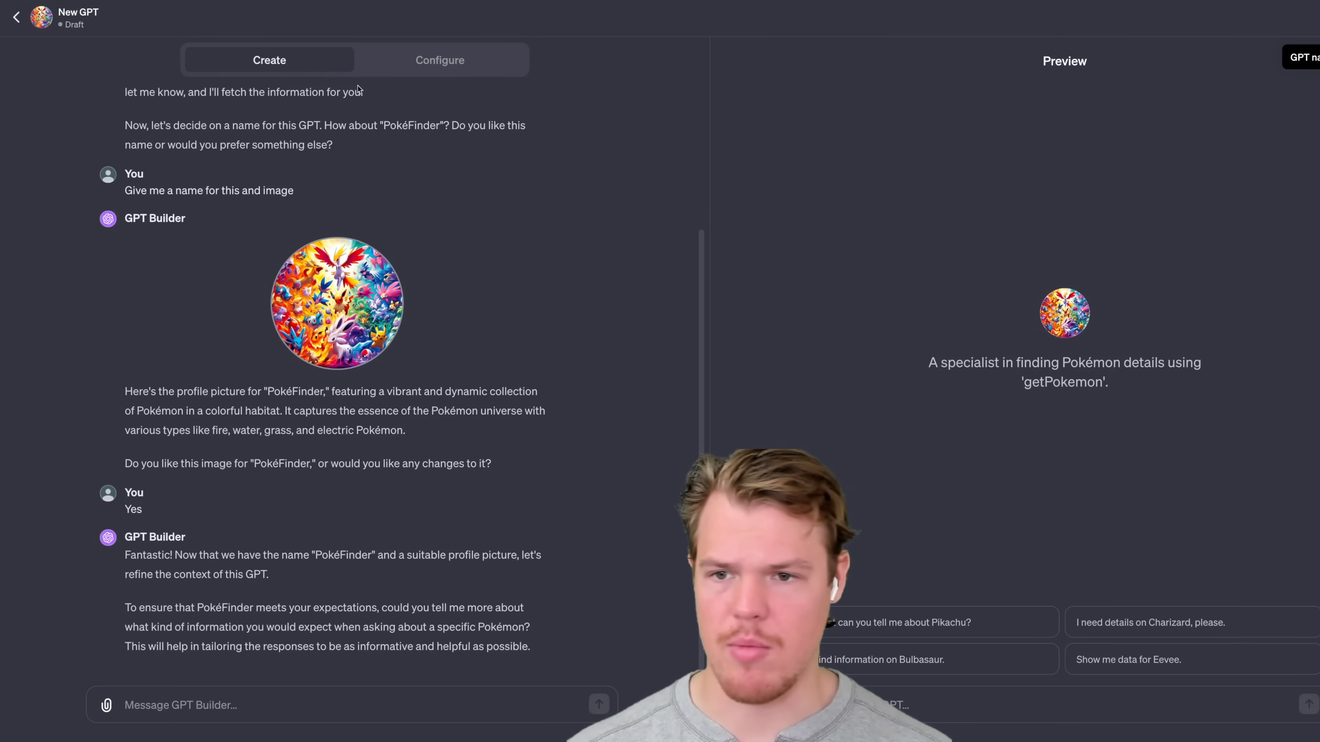
left_click(439, 60)
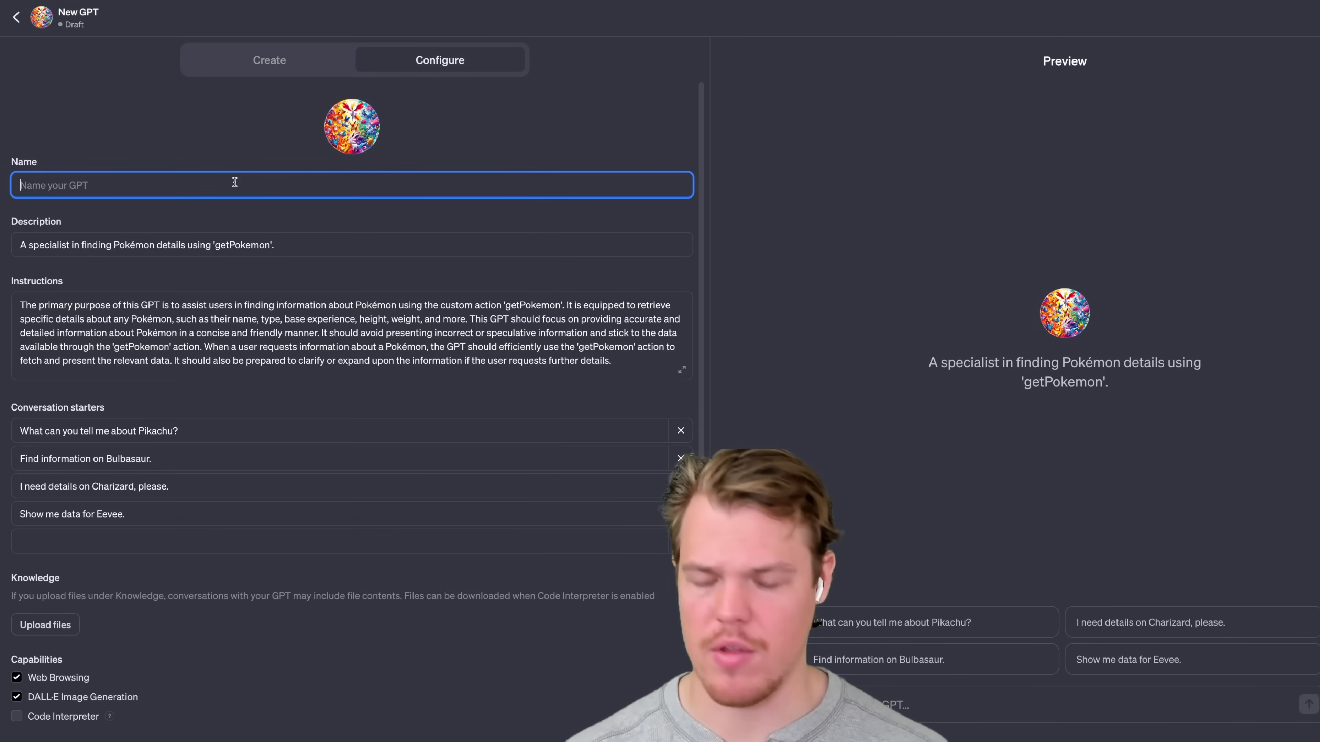
type("Poke")
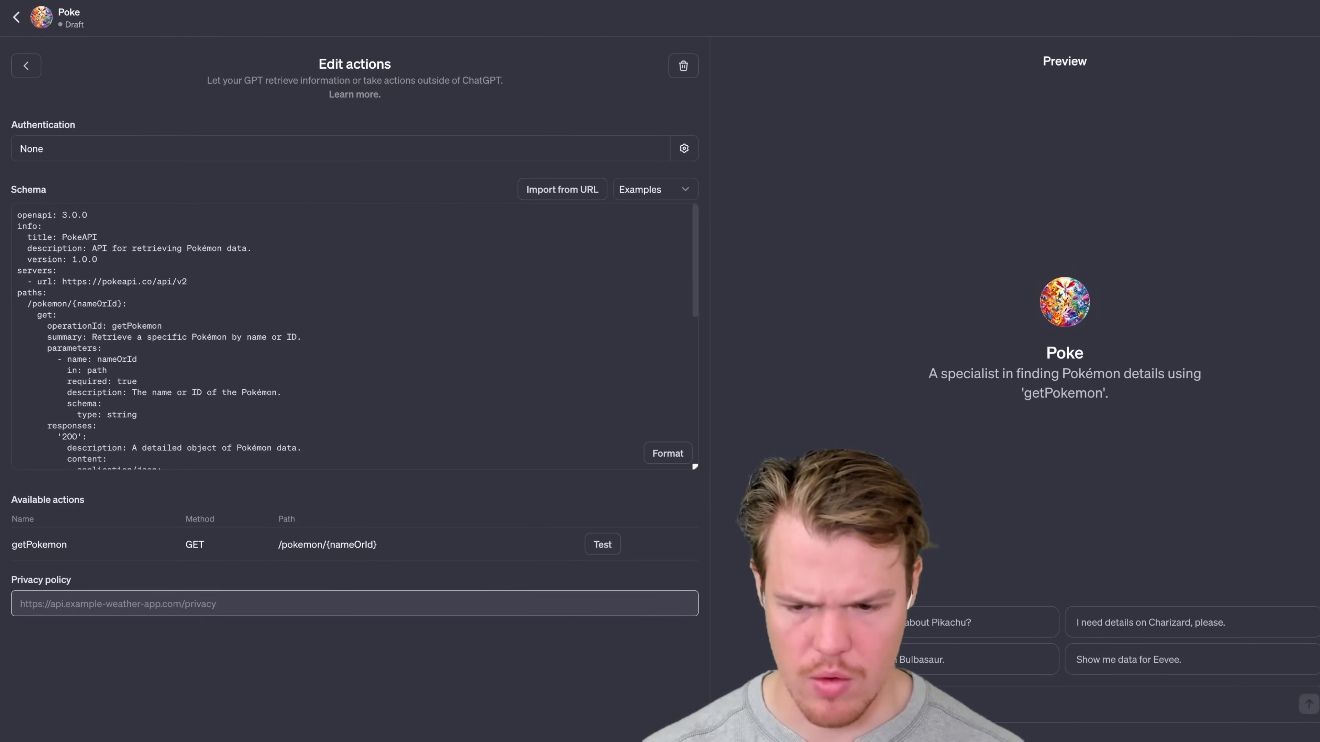
type("https://webcafesoftware.com/policies/privacy-policy")
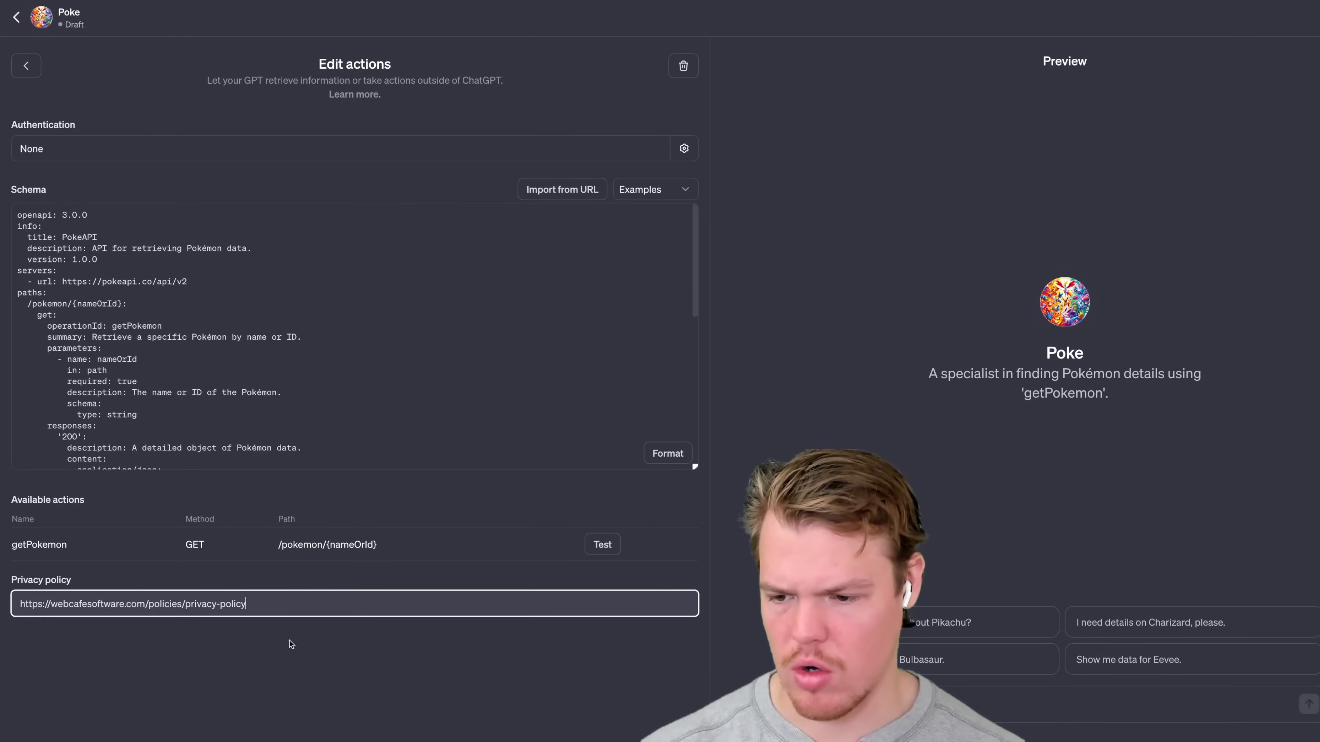
left_click(1286, 17)
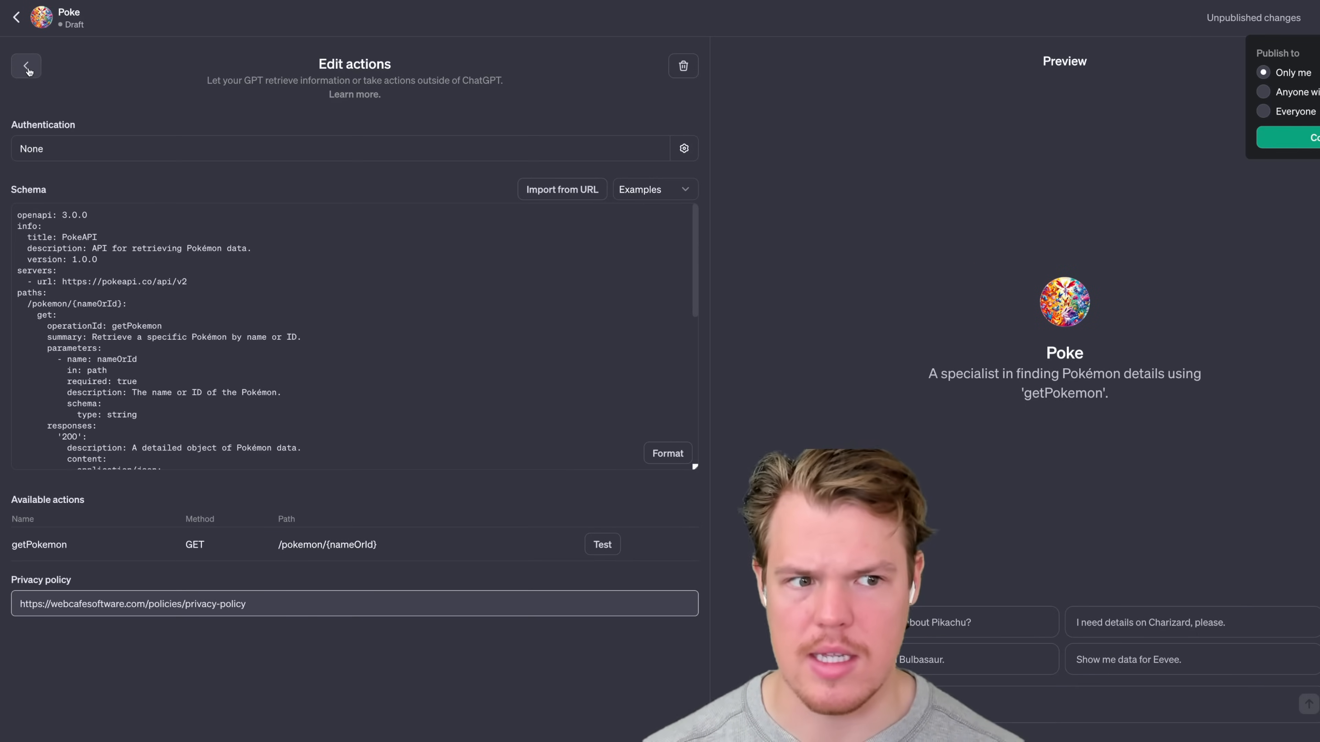
- Publish Poke for Only me and view it as a live GPT
left_click(27, 66)
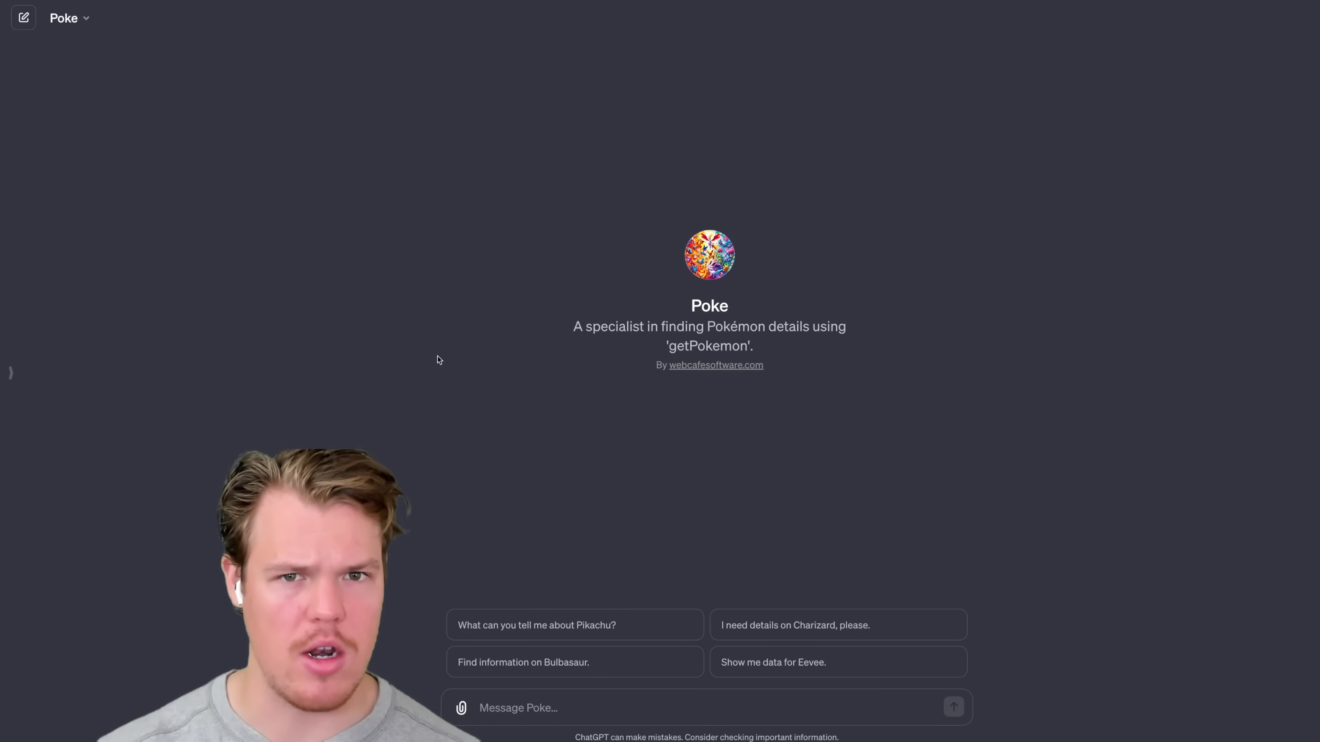
mouse_move(292, 258)
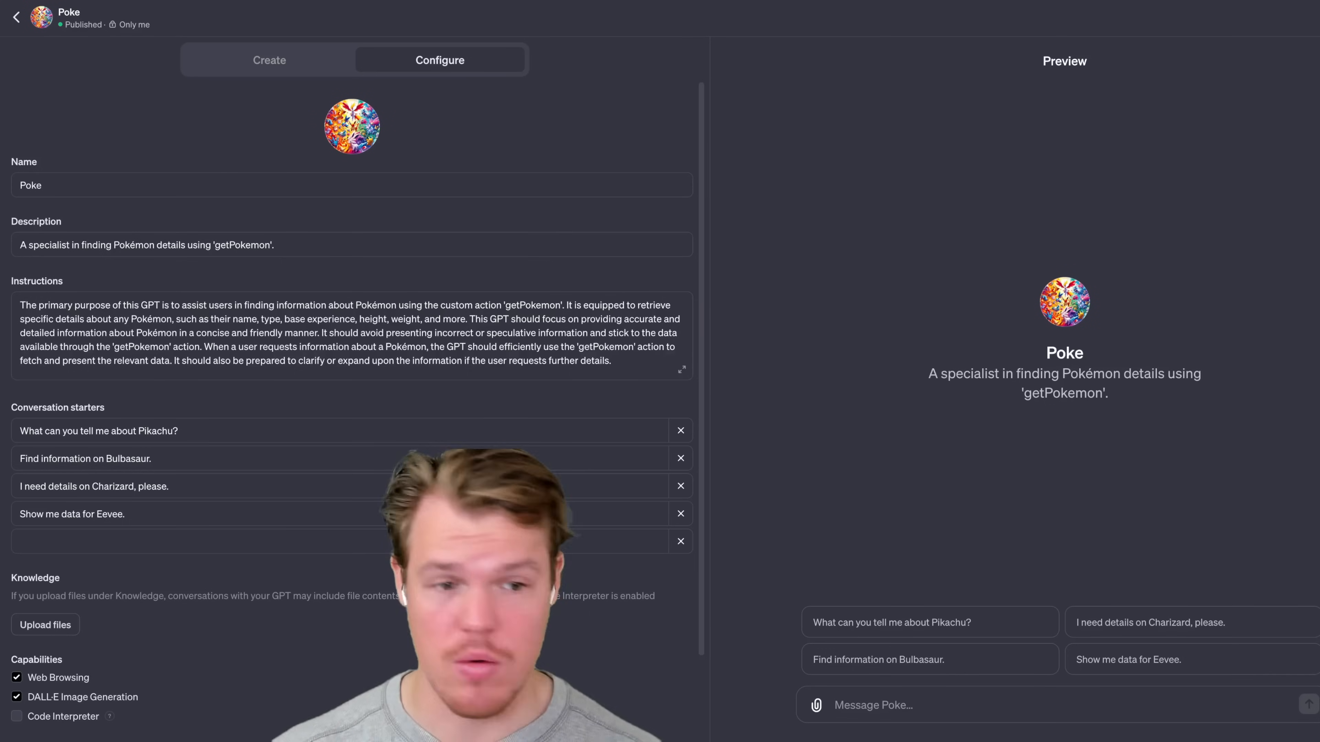
- Ask the Poke preview about Ditto and allow the pokeapi.co call, getting Pokédex 132, Normal type
type("can you")
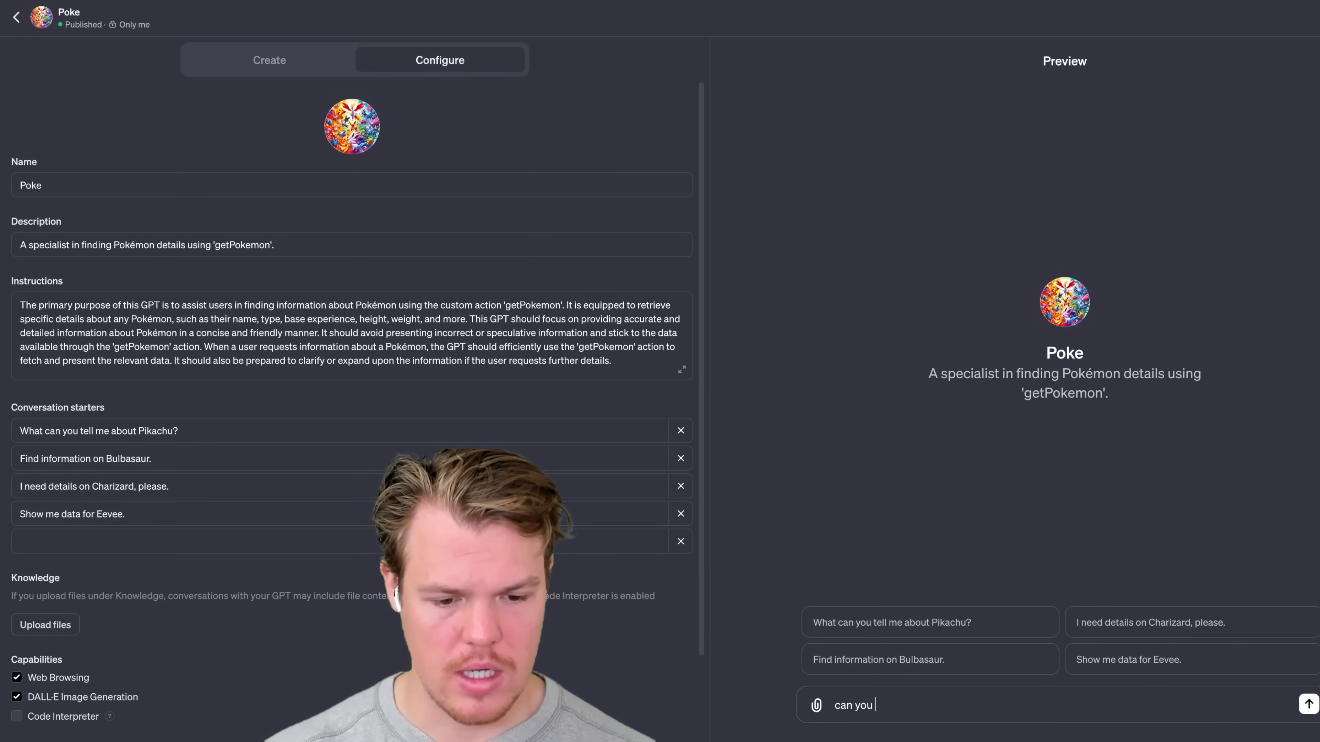
type("tel")
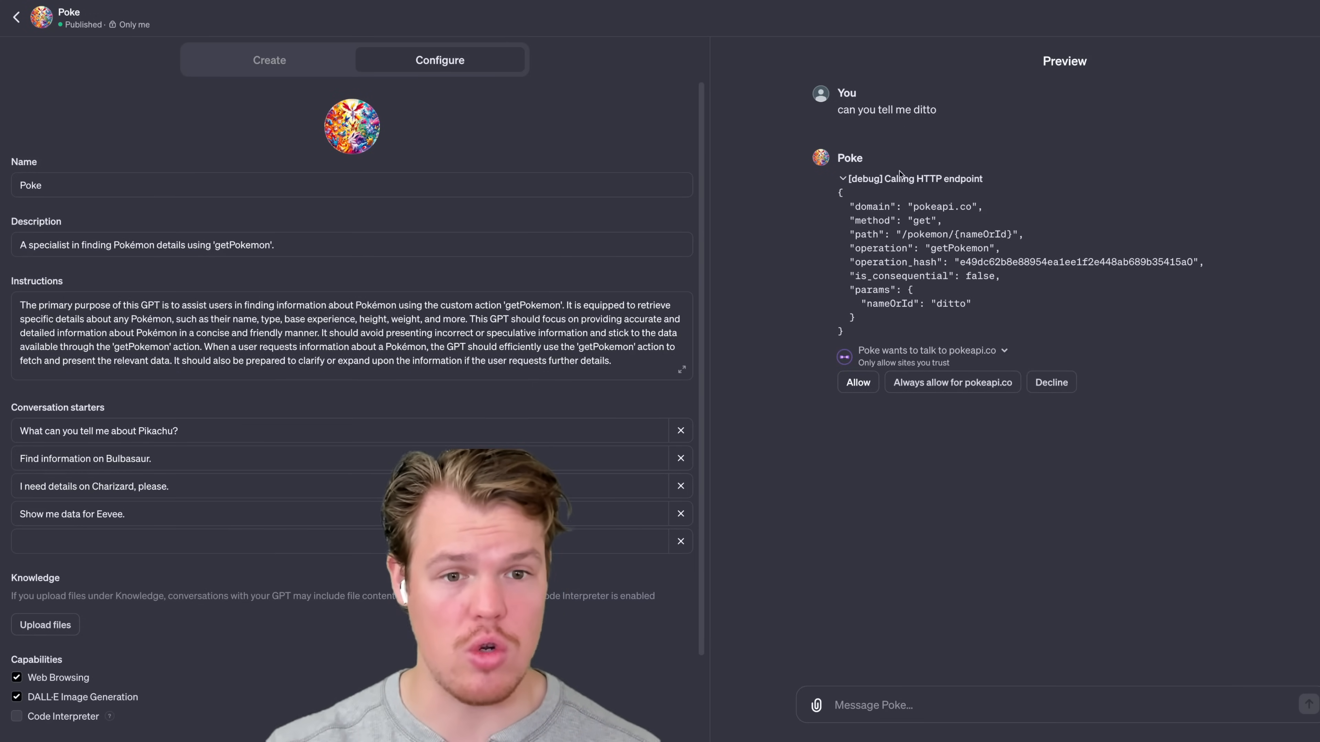
left_click(857, 383)
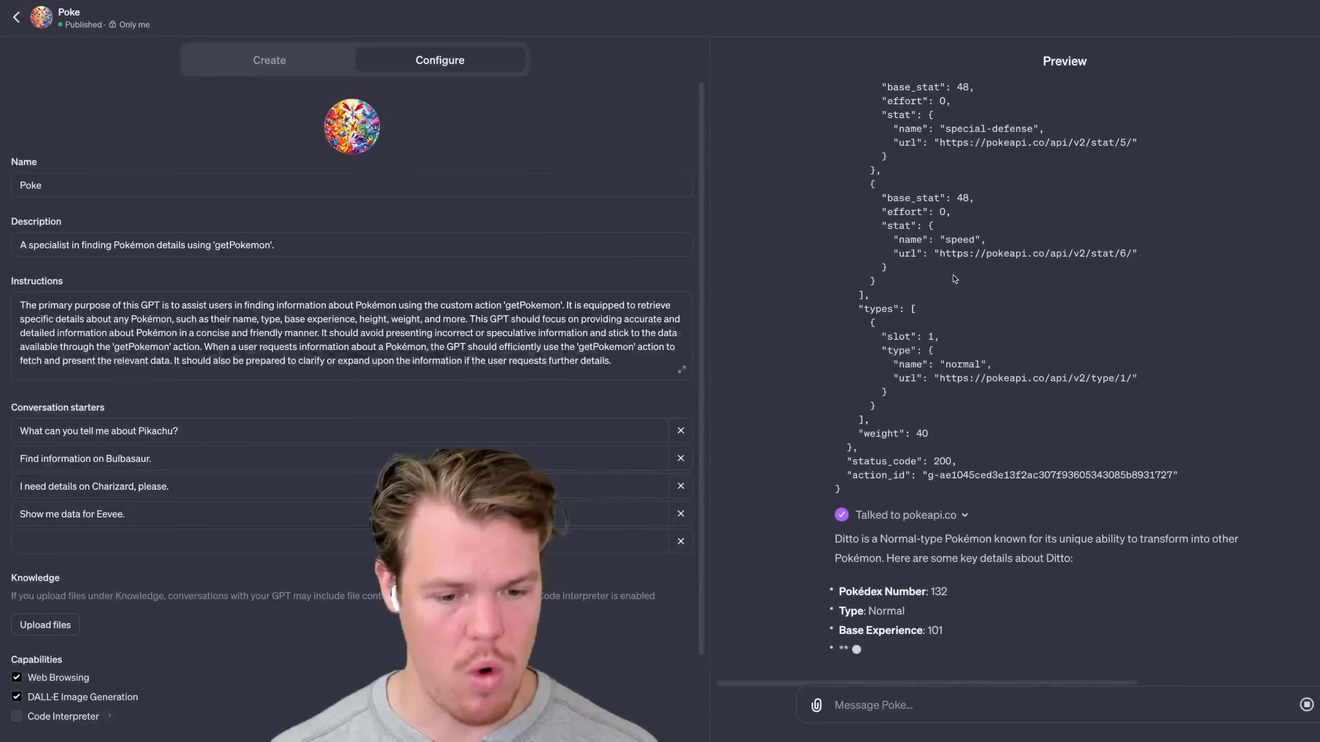
scroll("down", 3)
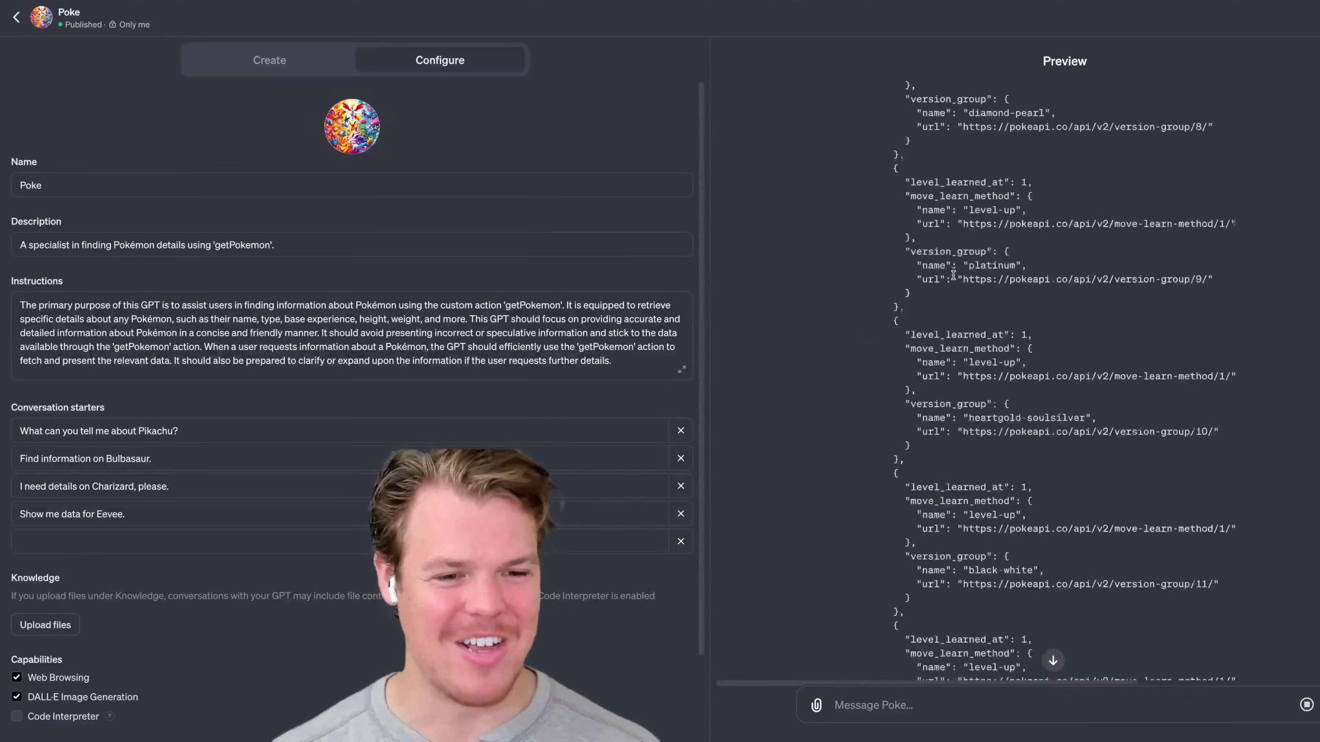
scroll("down", 3)
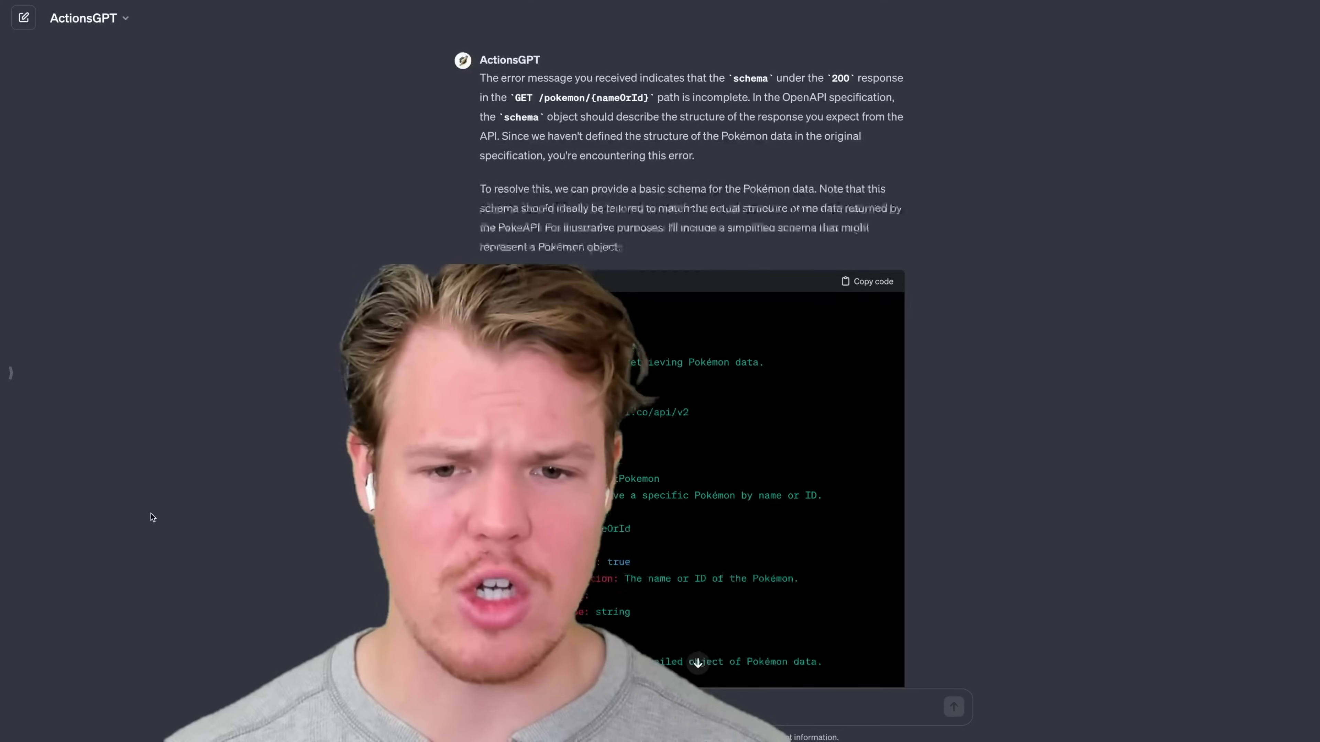
- Scroll the ActionsGPT conversation to the schema-missing-properties error and its suggested fix
scroll("down", 3)
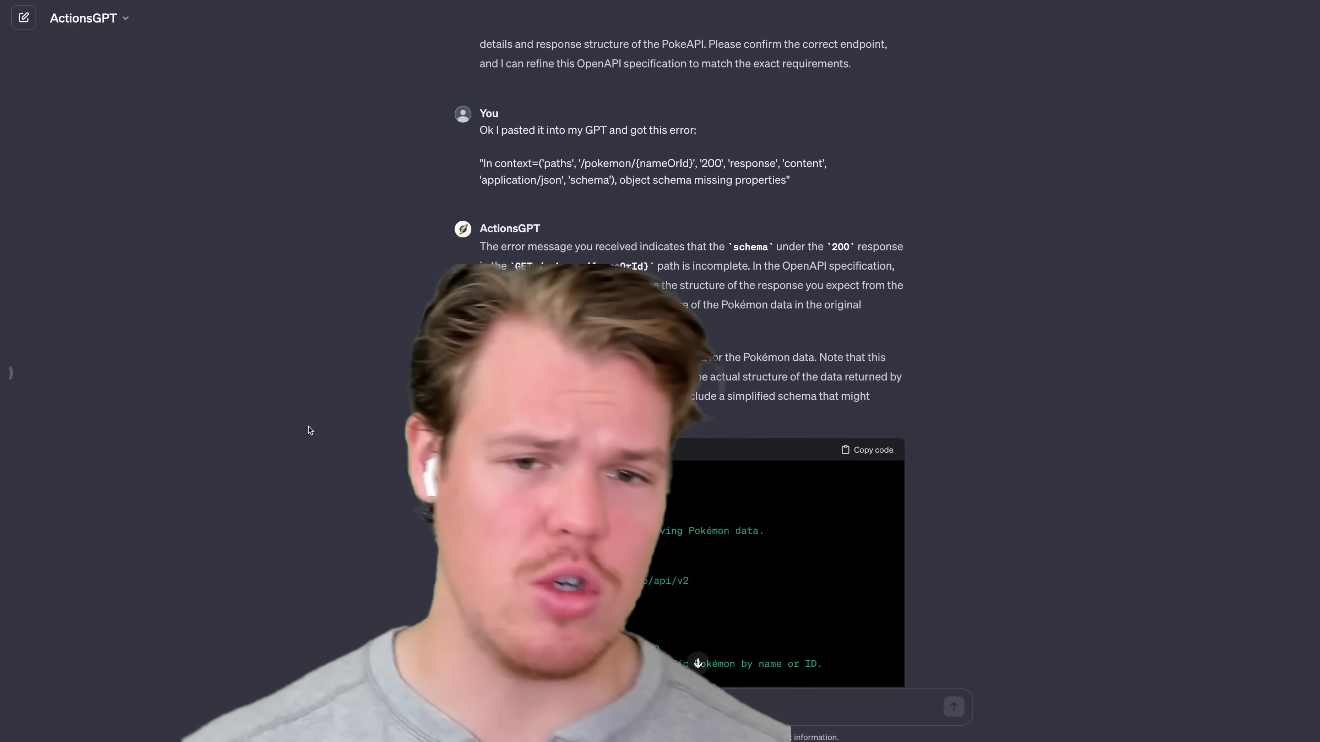